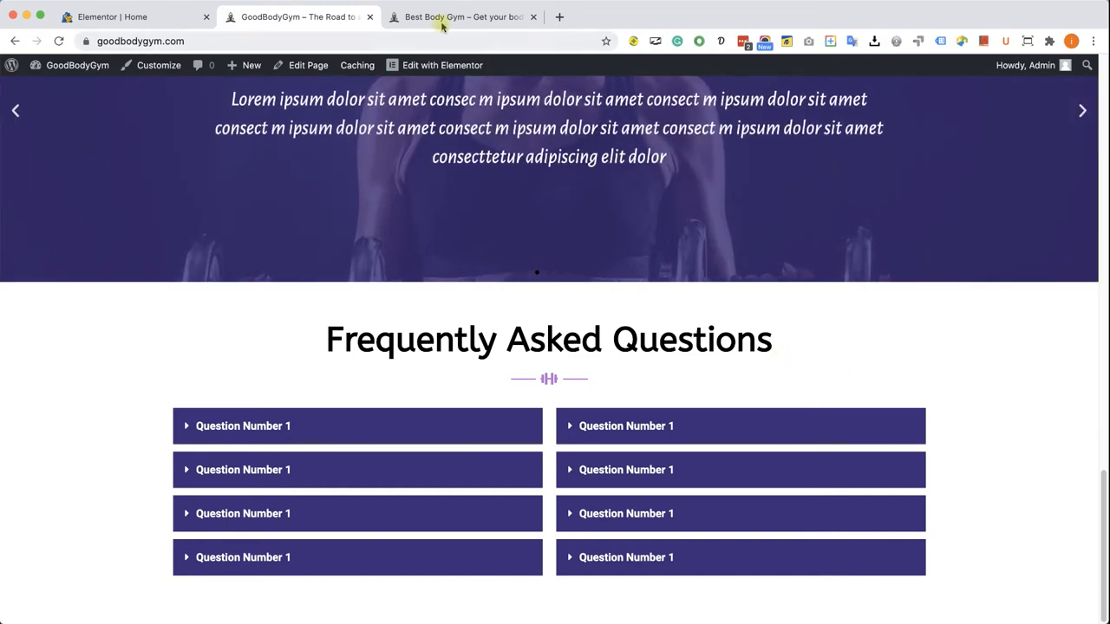
# - Review the Best Body Gym example Contact Us section with map, details and form
pyautogui.click(463, 17)
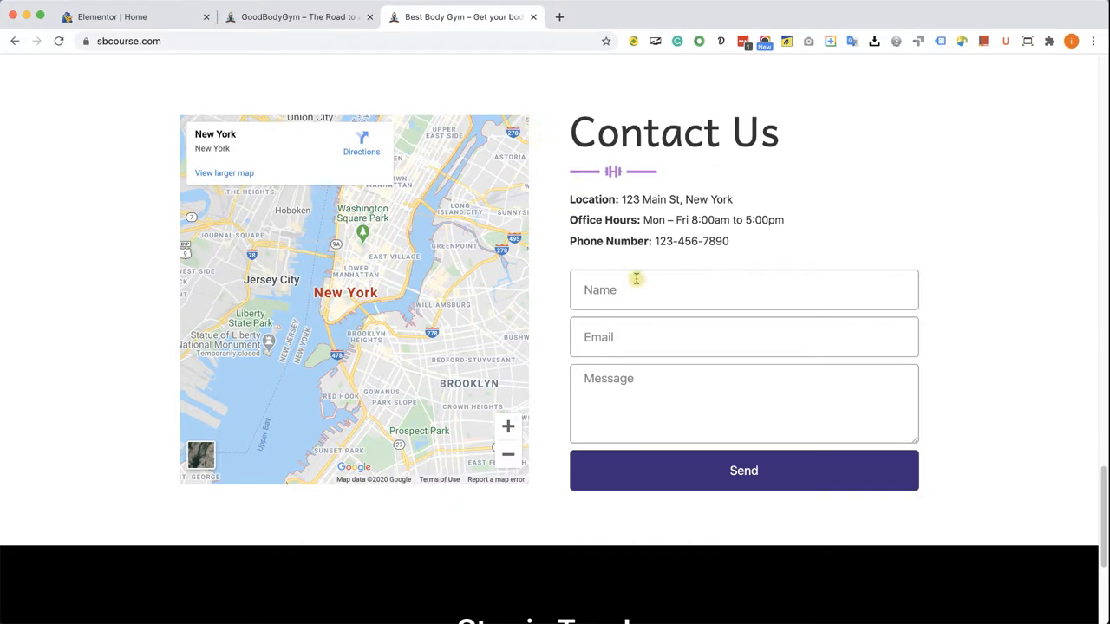
pyautogui.moveTo(468, 165)
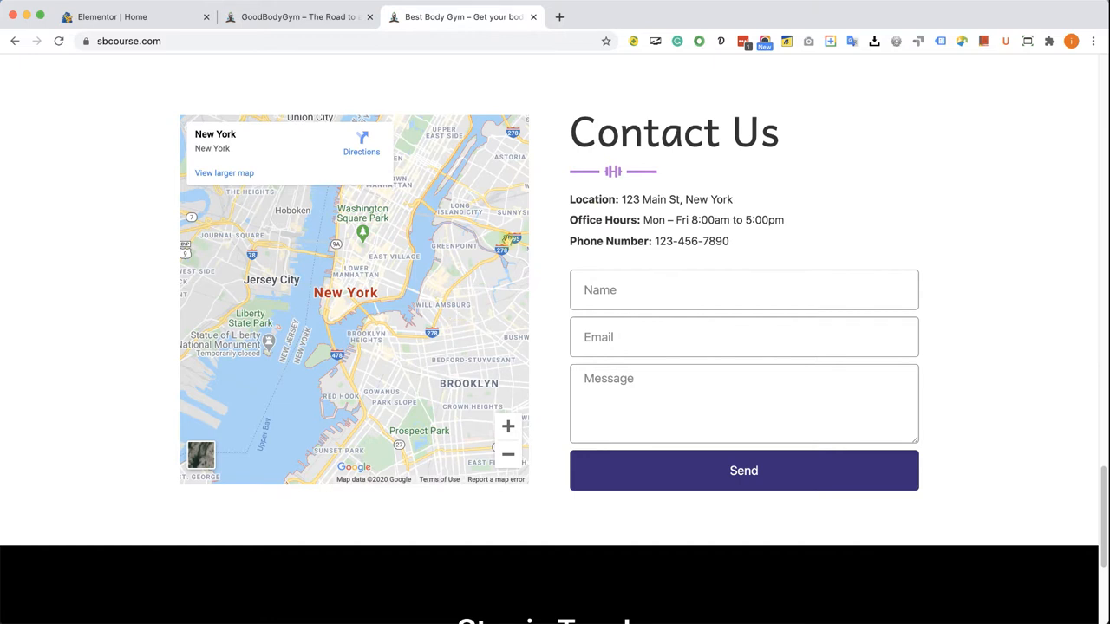
pyautogui.moveTo(725, 411)
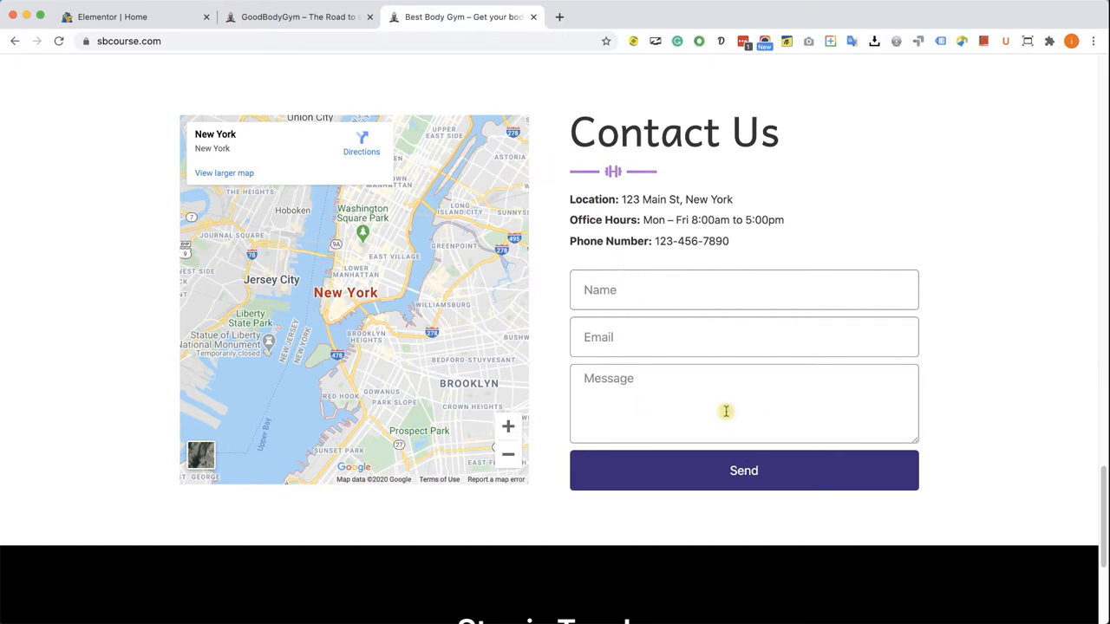
pyautogui.moveTo(1023, 503)
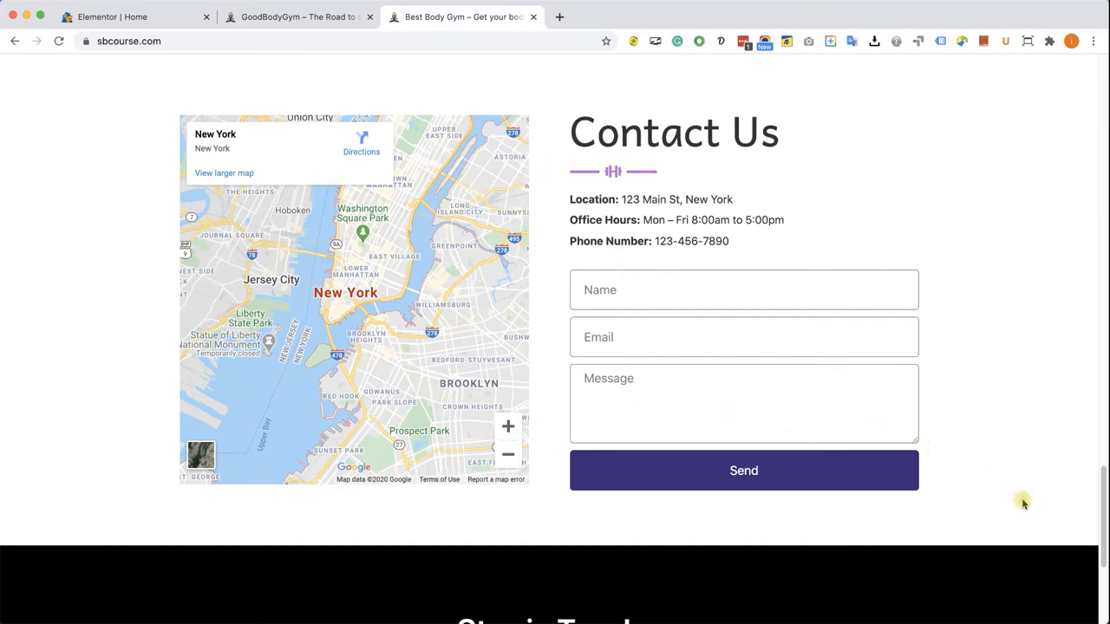
pyautogui.scroll(3)
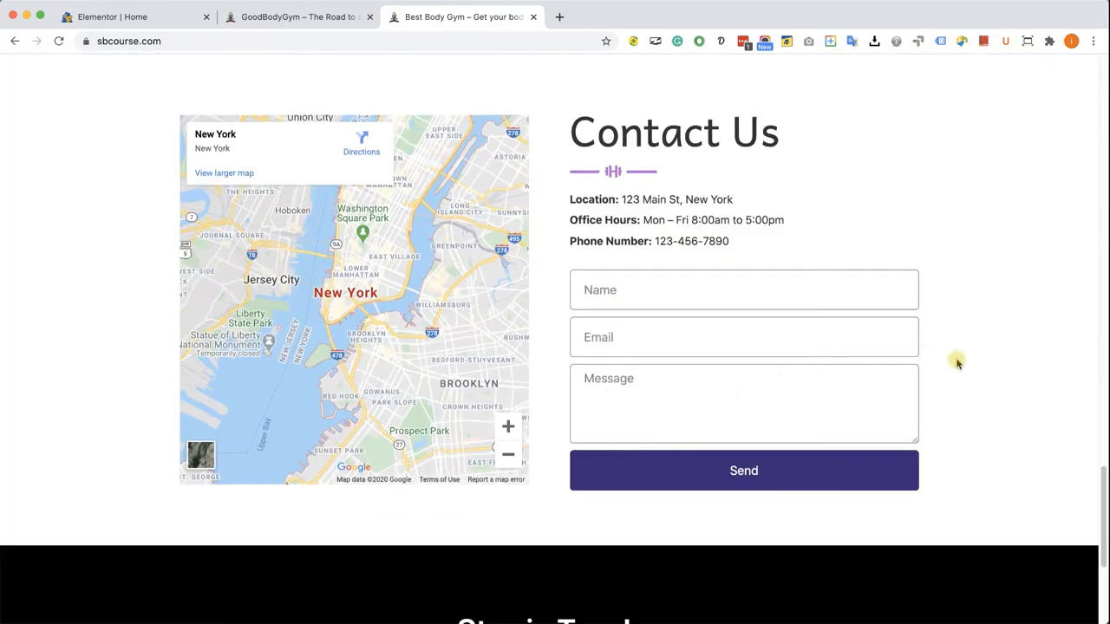
pyautogui.moveTo(1020, 373)
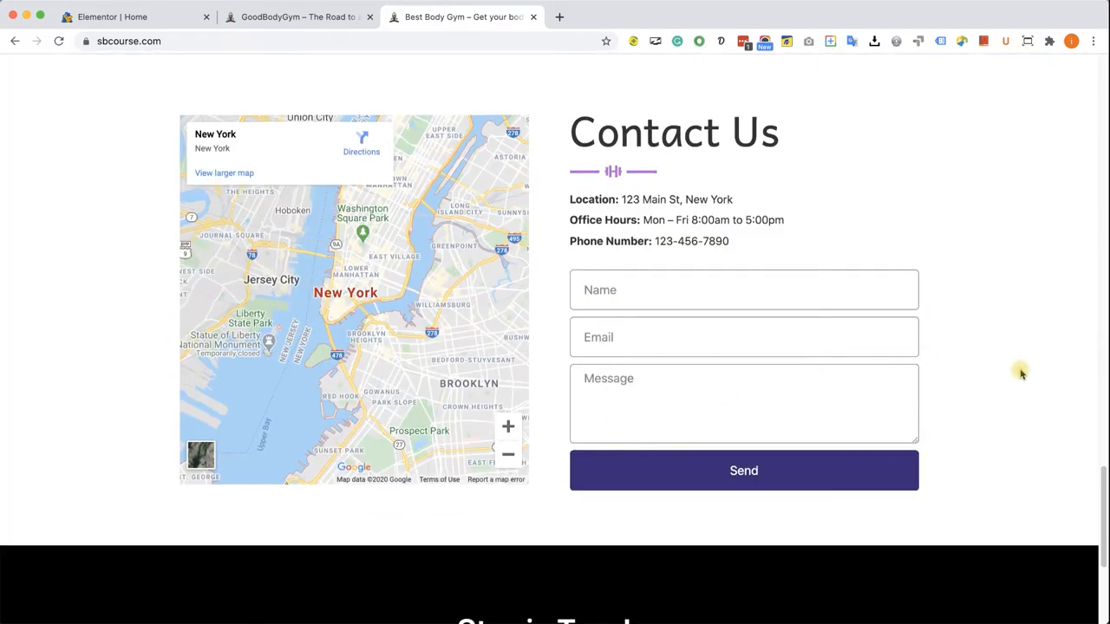
pyautogui.moveTo(947, 365)
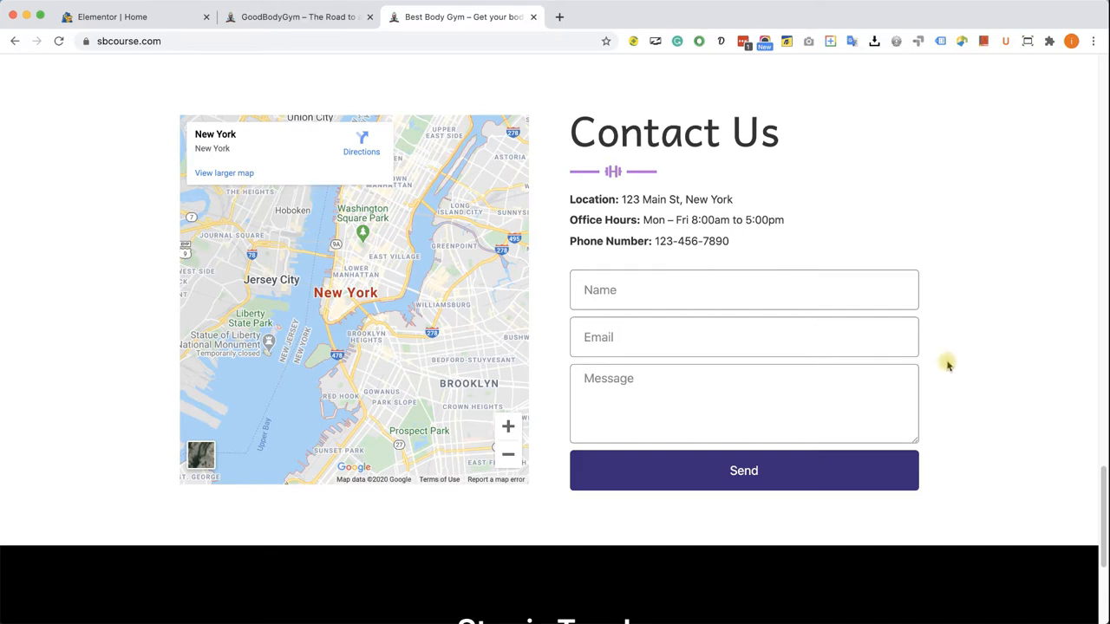
pyautogui.moveTo(240, 76)
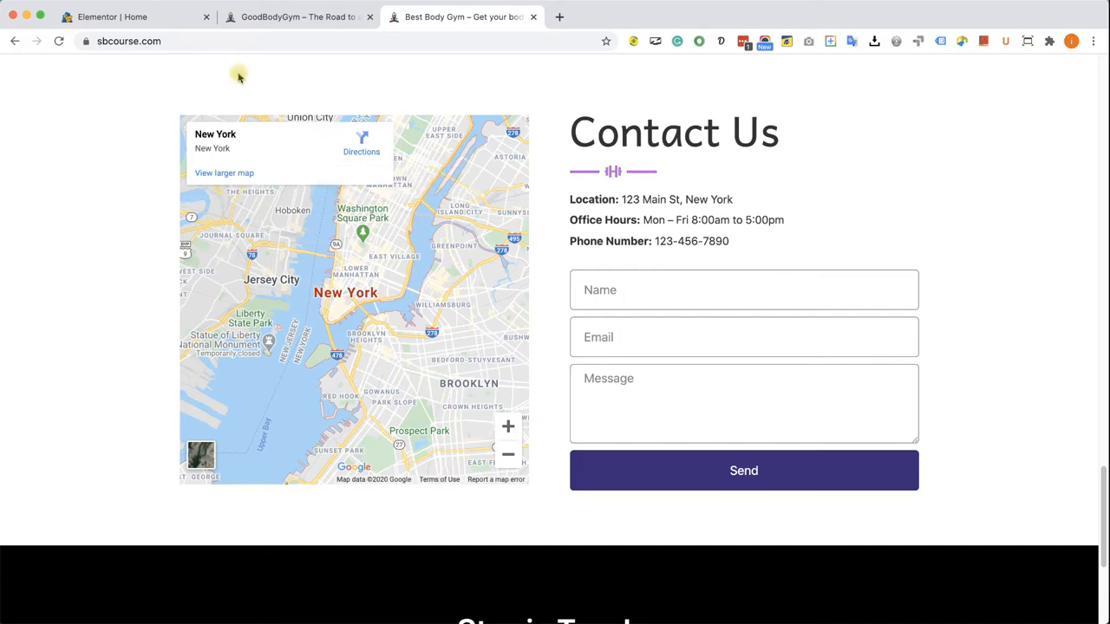
# - Insert a two-column section below the FAQ and paste the copied section style onto it
pyautogui.click(113, 17)
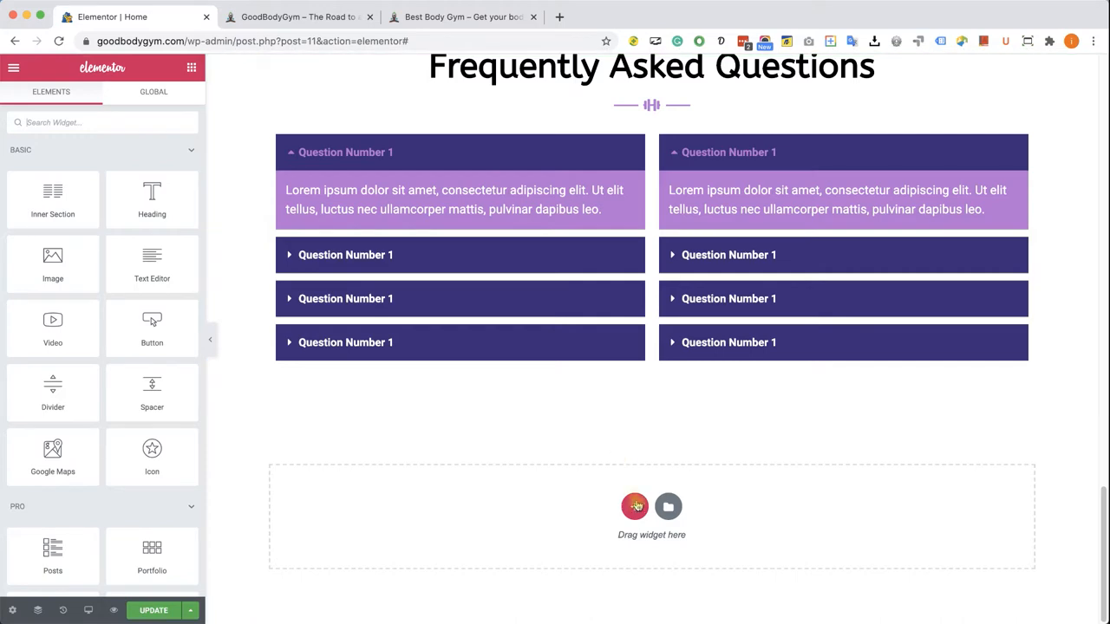
pyautogui.click(635, 506)
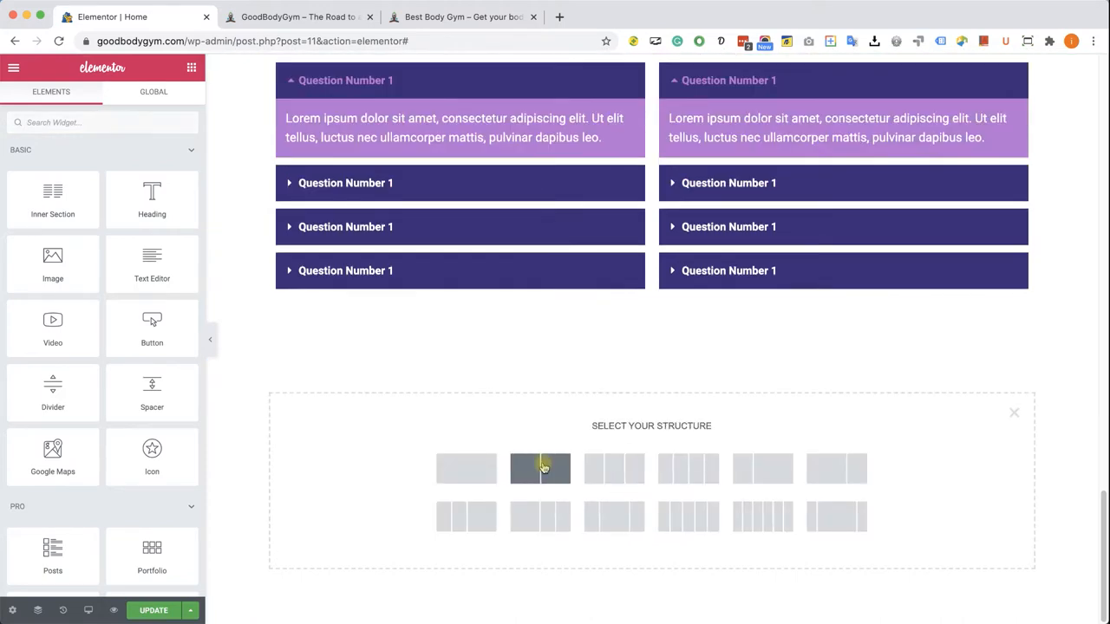
pyautogui.click(539, 469)
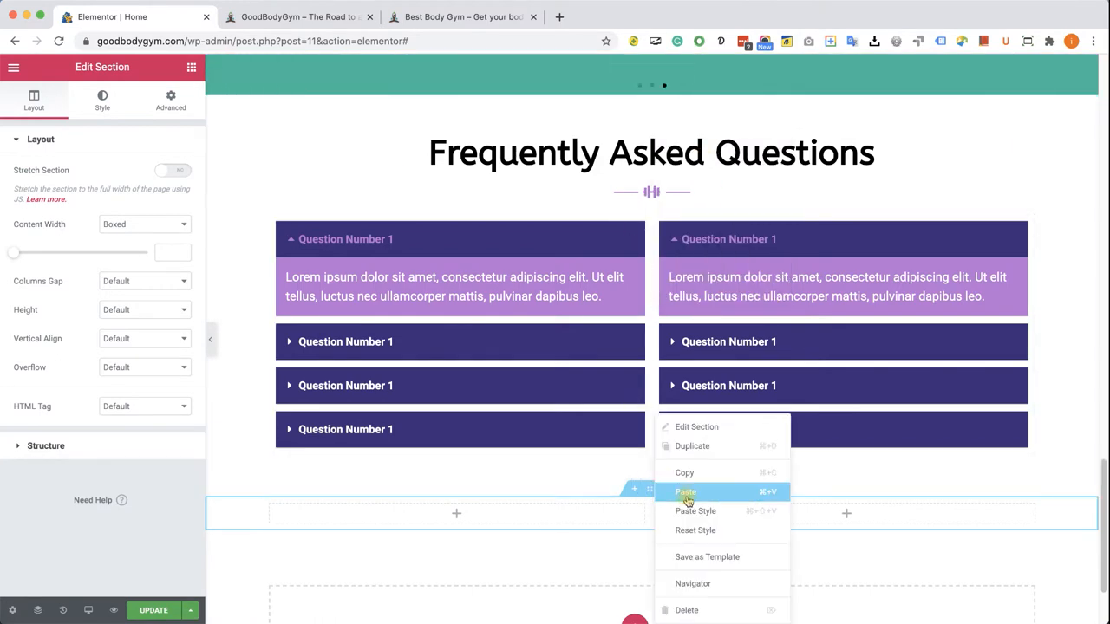
pyautogui.click(685, 492)
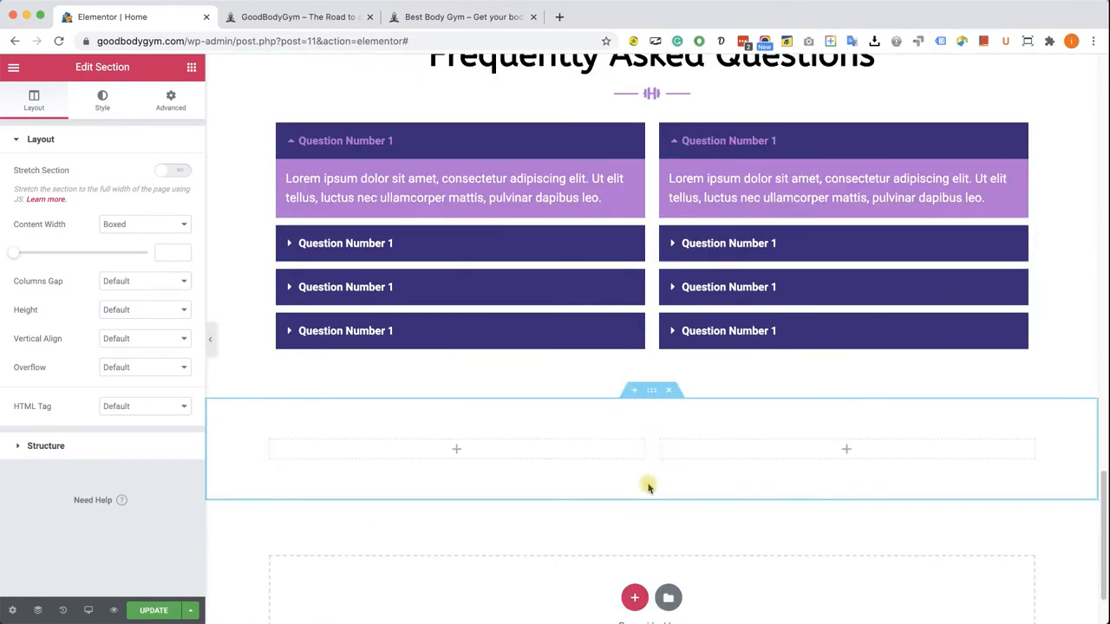
pyautogui.moveTo(654, 428)
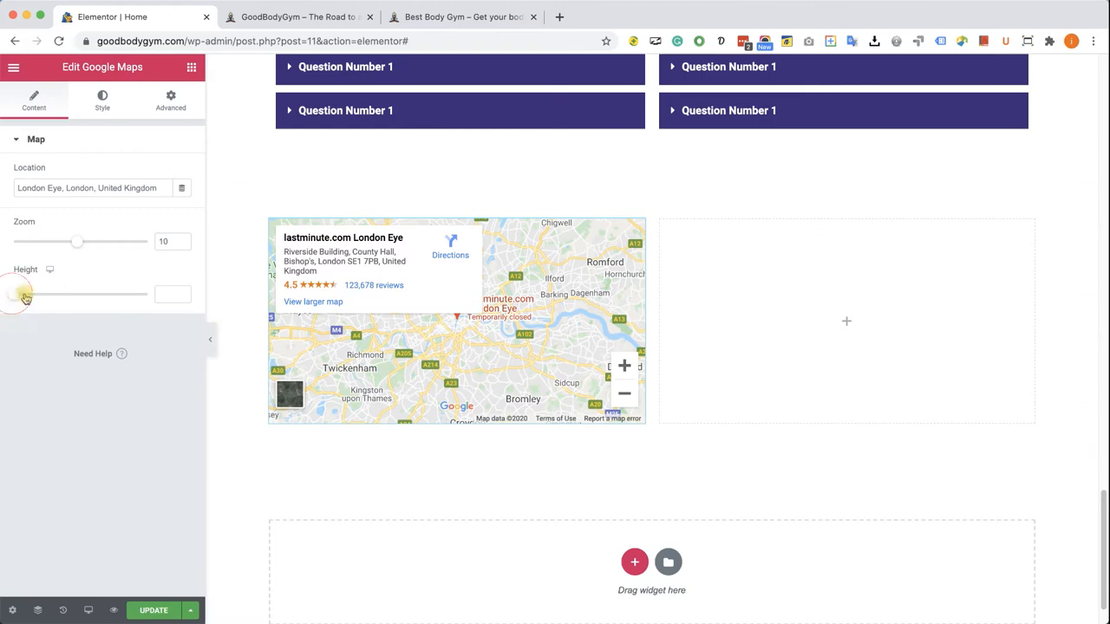
# - Place a Google Map at 123 Main St, New York in the left column, height 500, zoom adjusted
pyautogui.moveTo(26, 295); pyautogui.dragTo(52, 295)
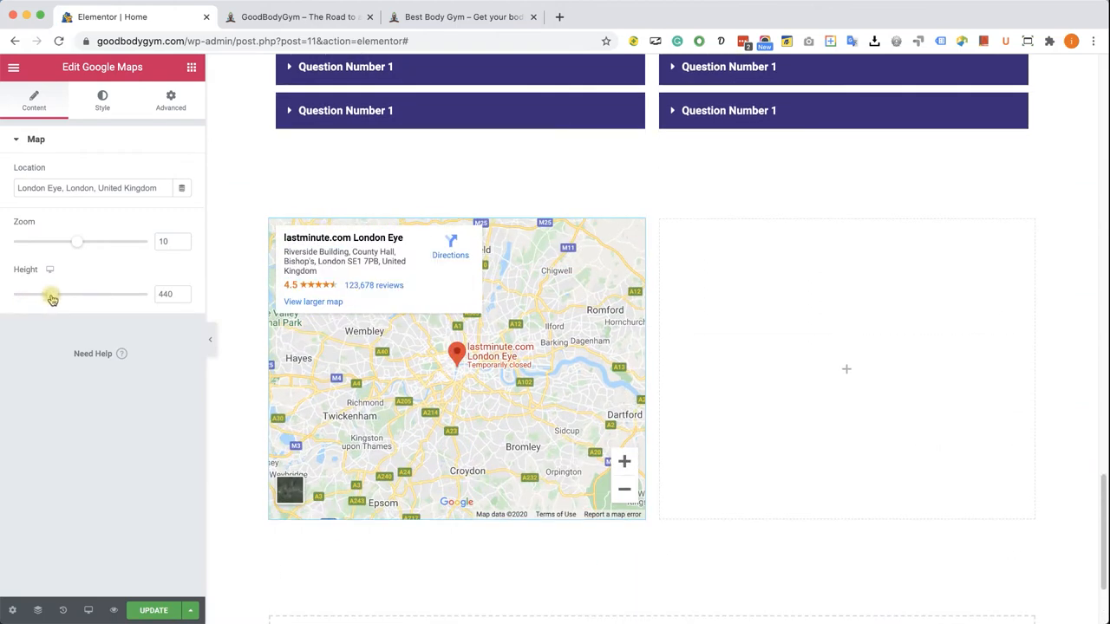
pyautogui.moveTo(52, 295); pyautogui.dragTo(59, 294)
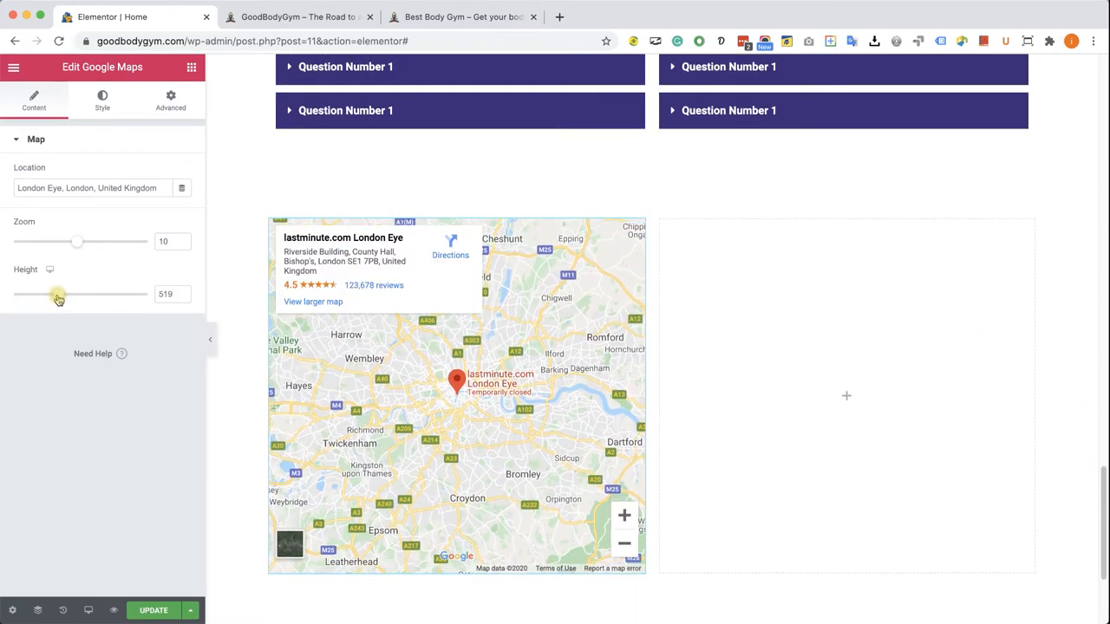
pyautogui.moveTo(77, 295); pyautogui.dragTo(57, 295)
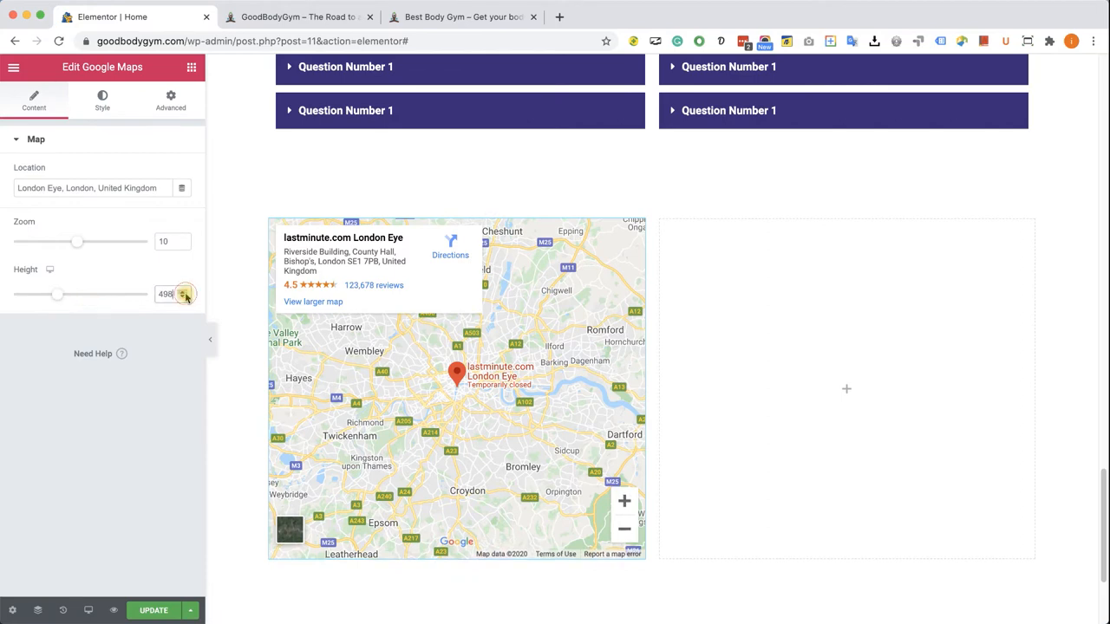
pyautogui.moveTo(77, 242); pyautogui.dragTo(102, 242)
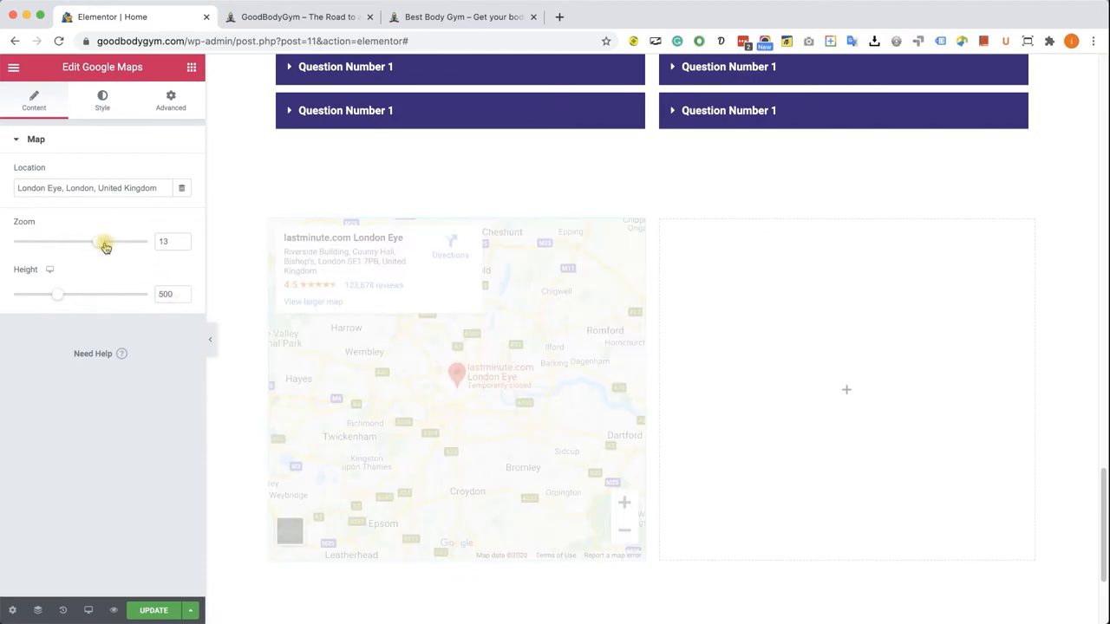
pyautogui.moveTo(94, 243); pyautogui.dragTo(106, 243)
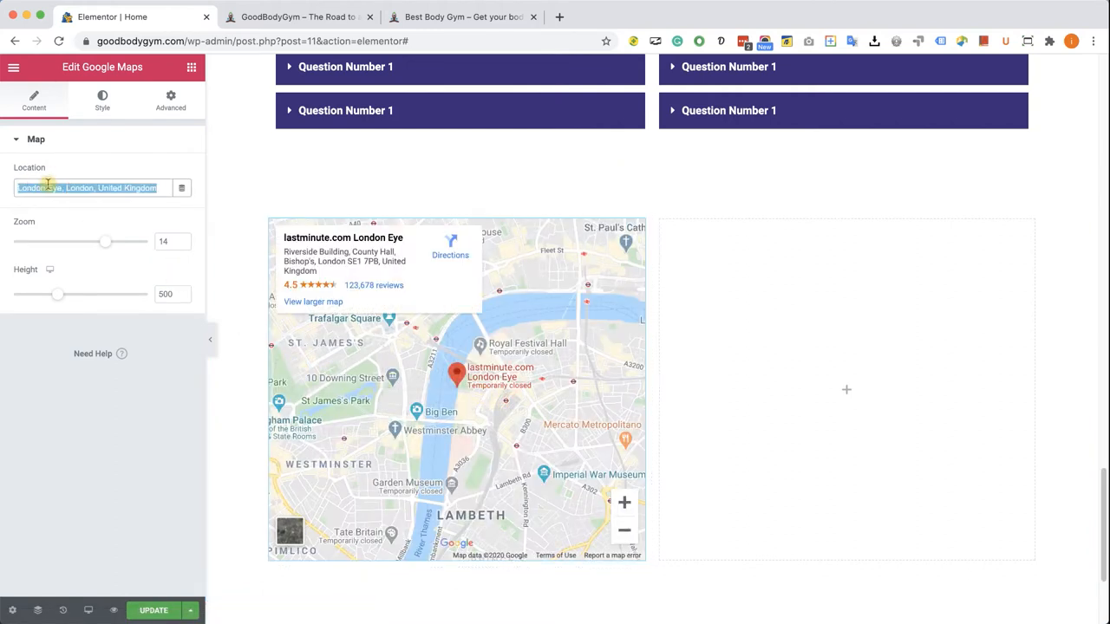
pyautogui.write('123 Main St, New York')
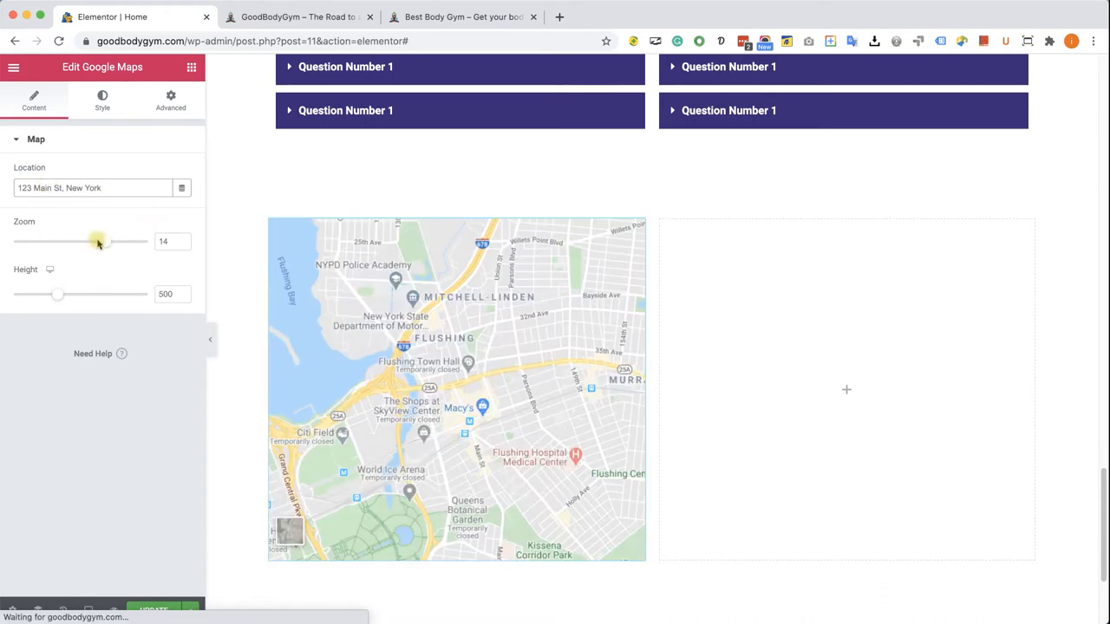
pyautogui.moveTo(97, 241); pyautogui.dragTo(90, 241)
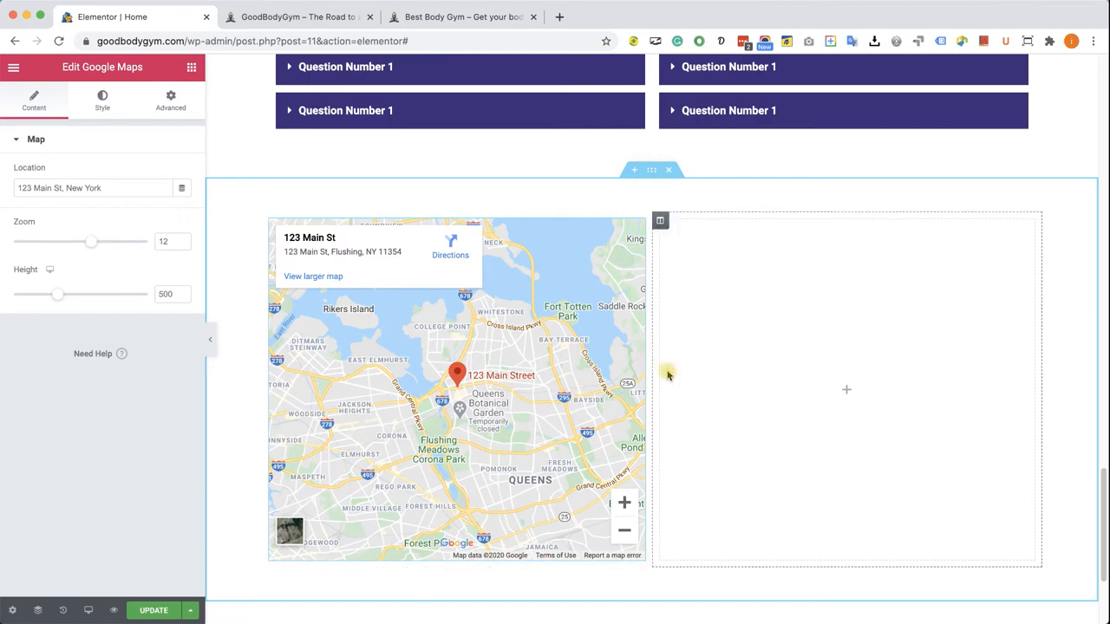
pyautogui.moveTo(895, 371)
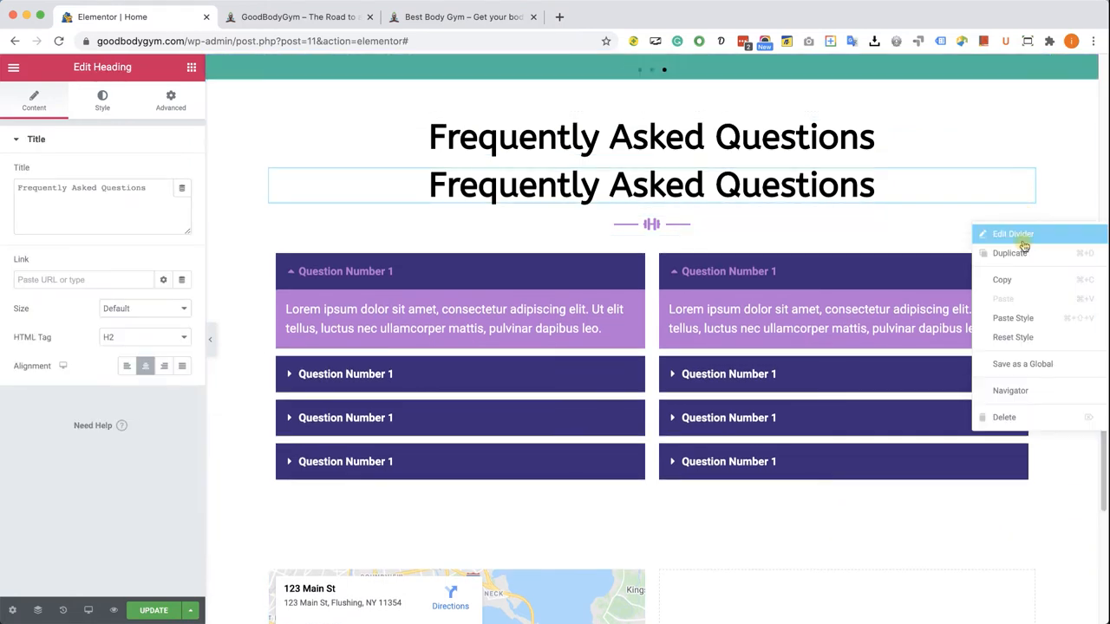
# - Duplicate the FAQ heading and divider into the right column and retitle the heading 'Contact Us'
pyautogui.click(1013, 233)
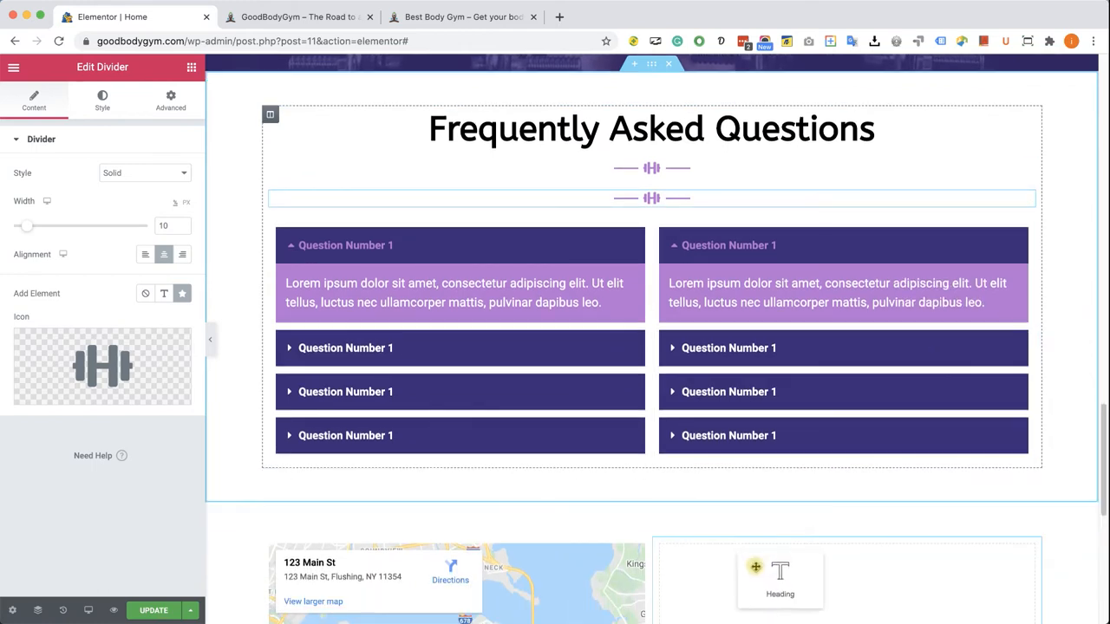
pyautogui.scroll(-3)
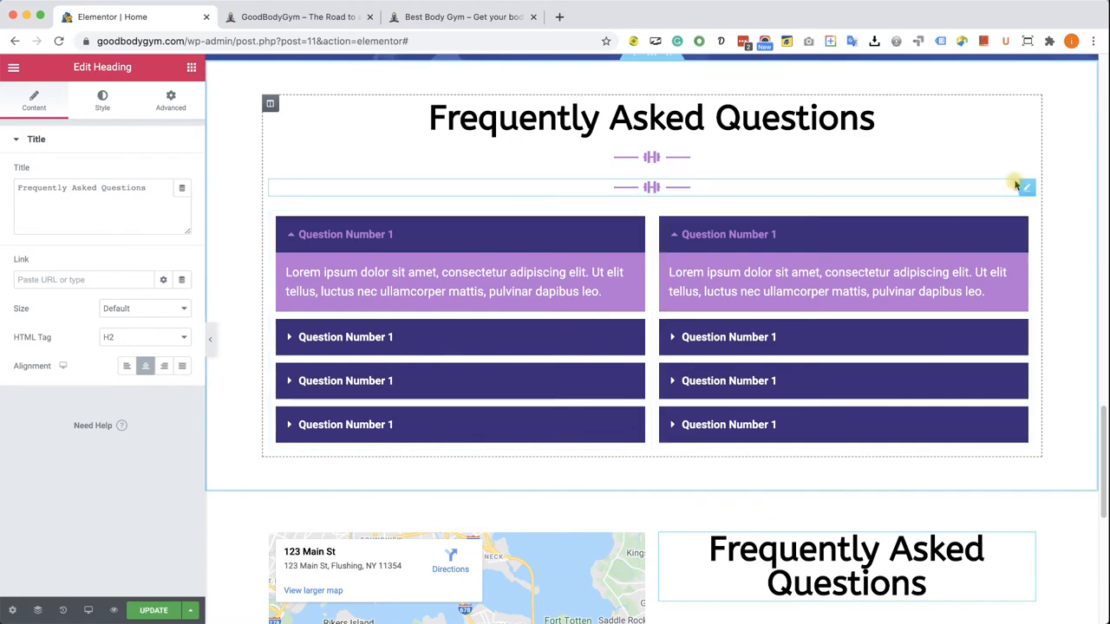
pyautogui.scroll(-3)
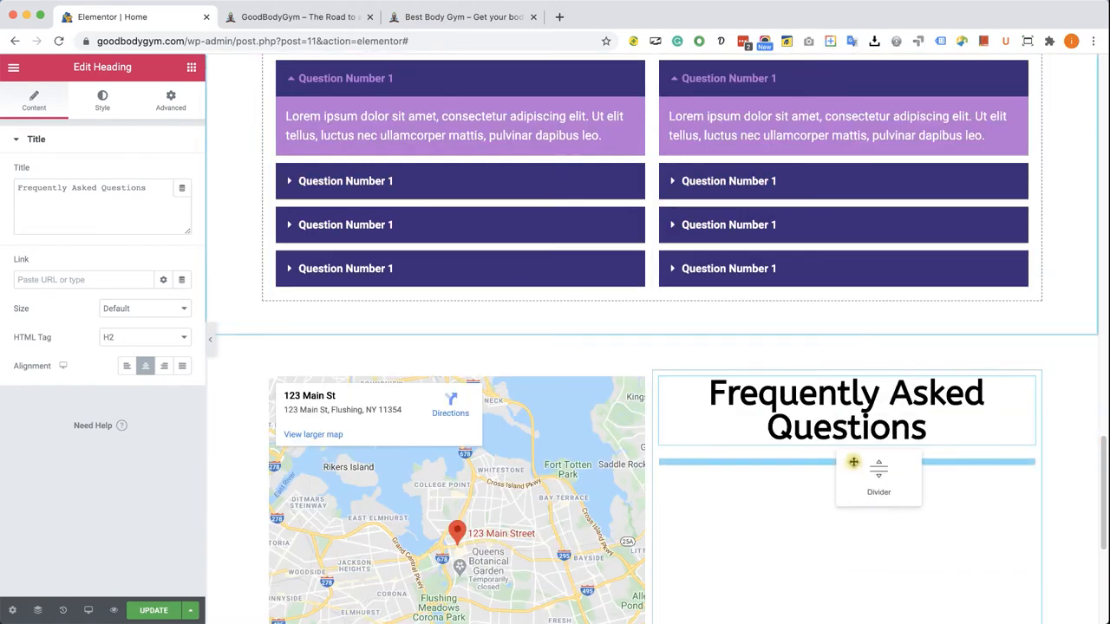
pyautogui.click(878, 477)
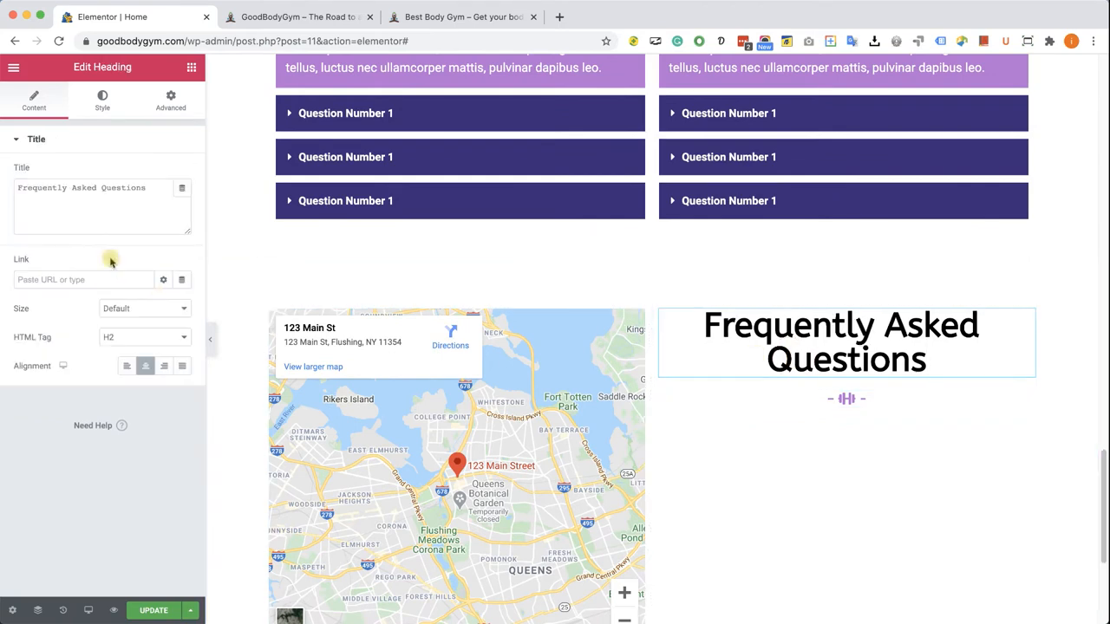
pyautogui.write('Contact Us')
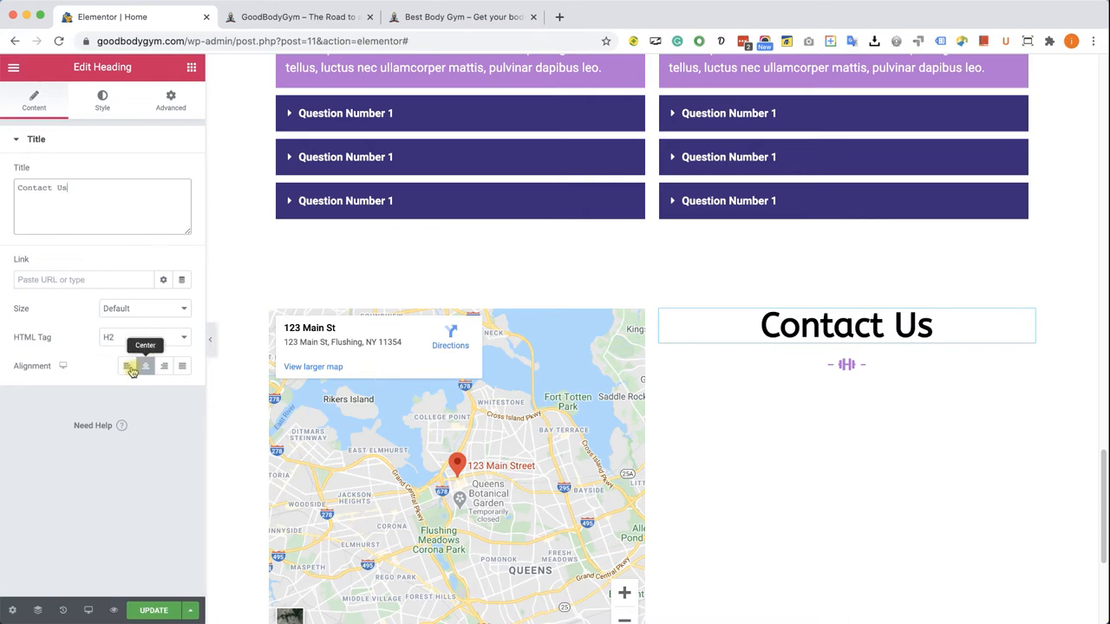
# - Left-align the Contact Us heading and divider, and widen the divider lines to 20
pyautogui.click(126, 364)
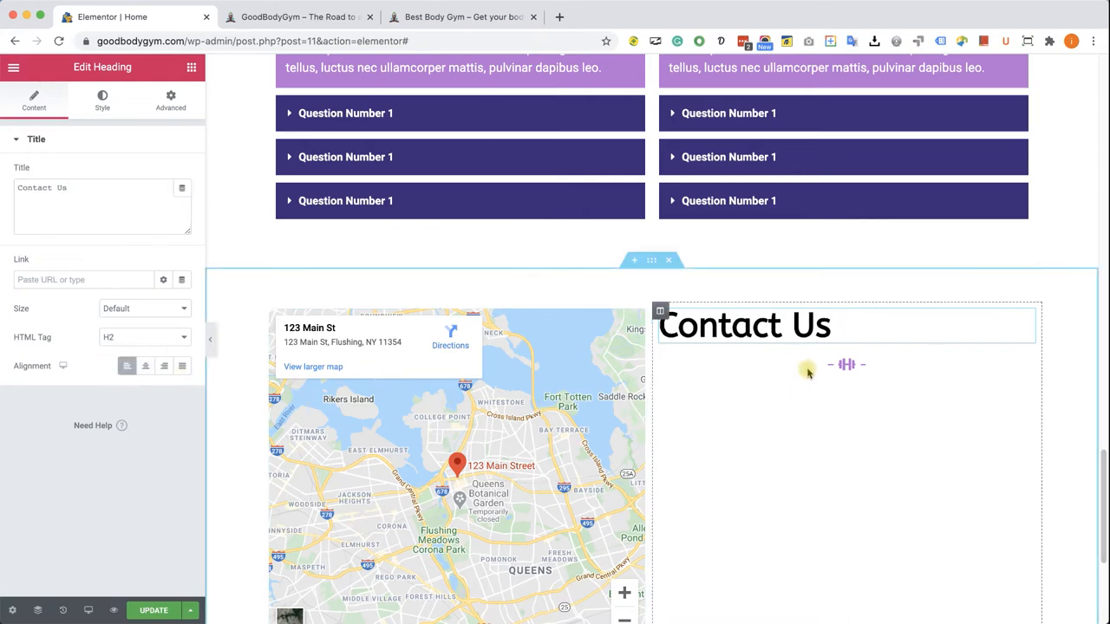
pyautogui.click(847, 364)
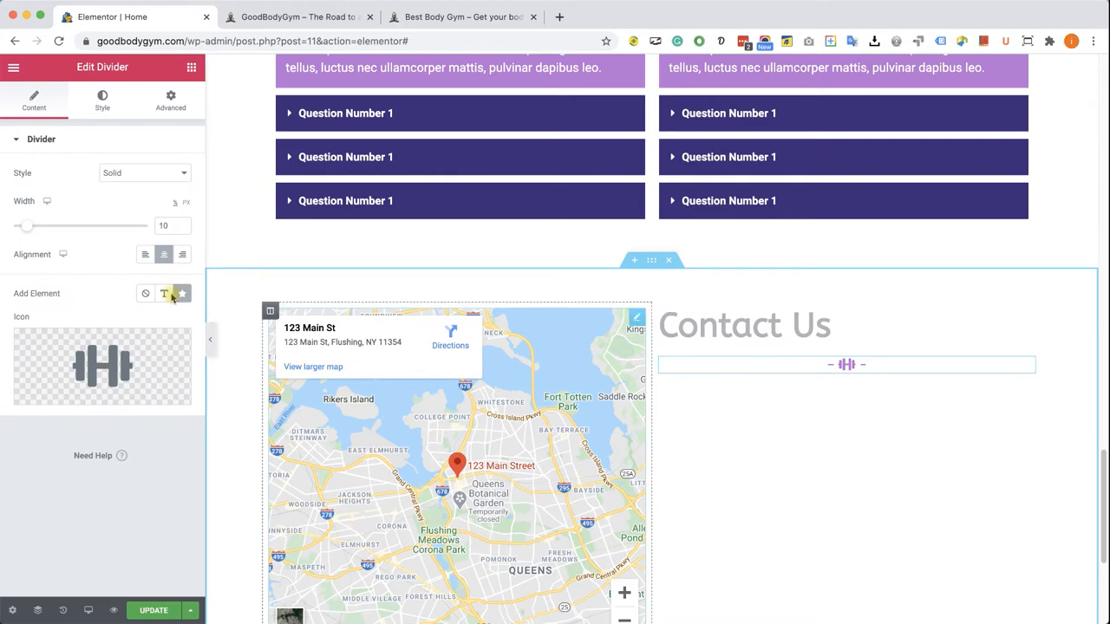
pyautogui.click(146, 253)
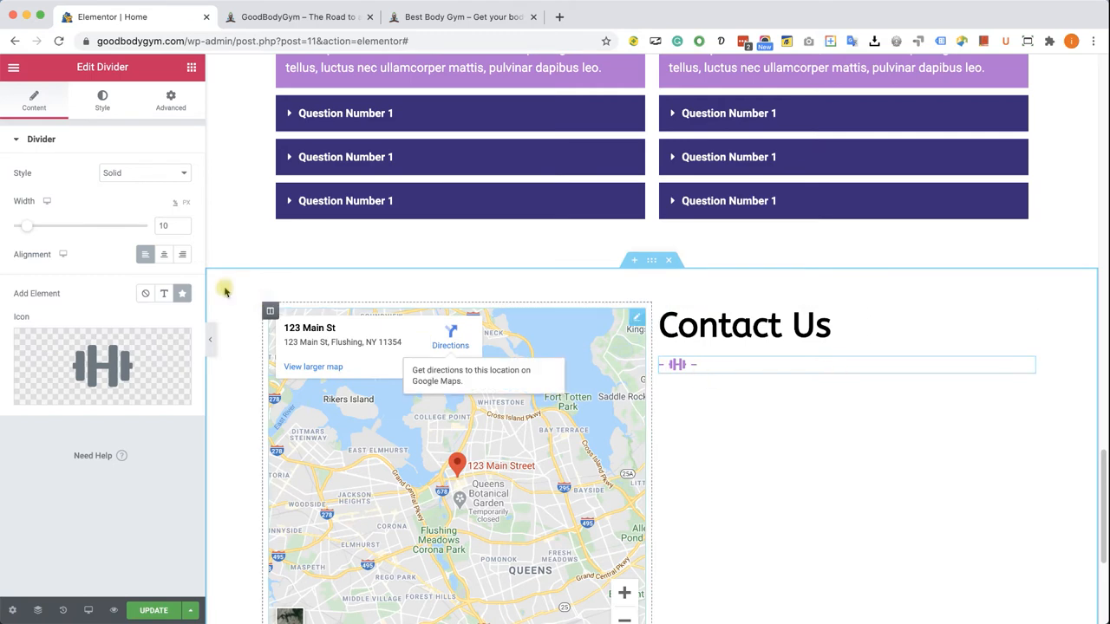
pyautogui.moveTo(26, 226); pyautogui.dragTo(42, 232)
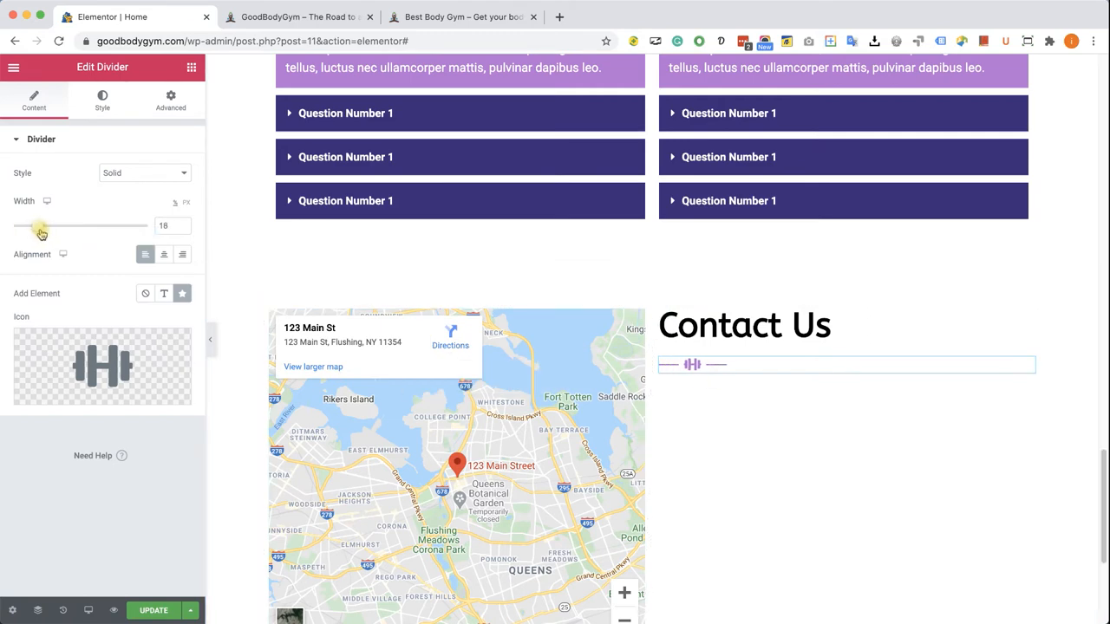
pyautogui.moveTo(42, 226); pyautogui.dragTo(45, 226)
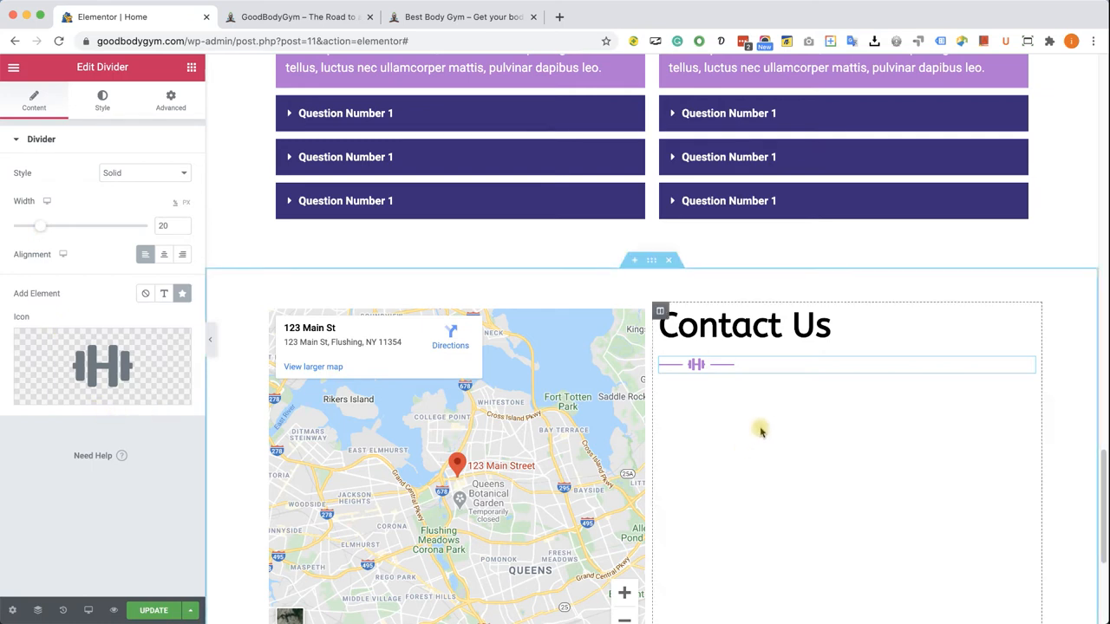
pyautogui.scroll(-3)
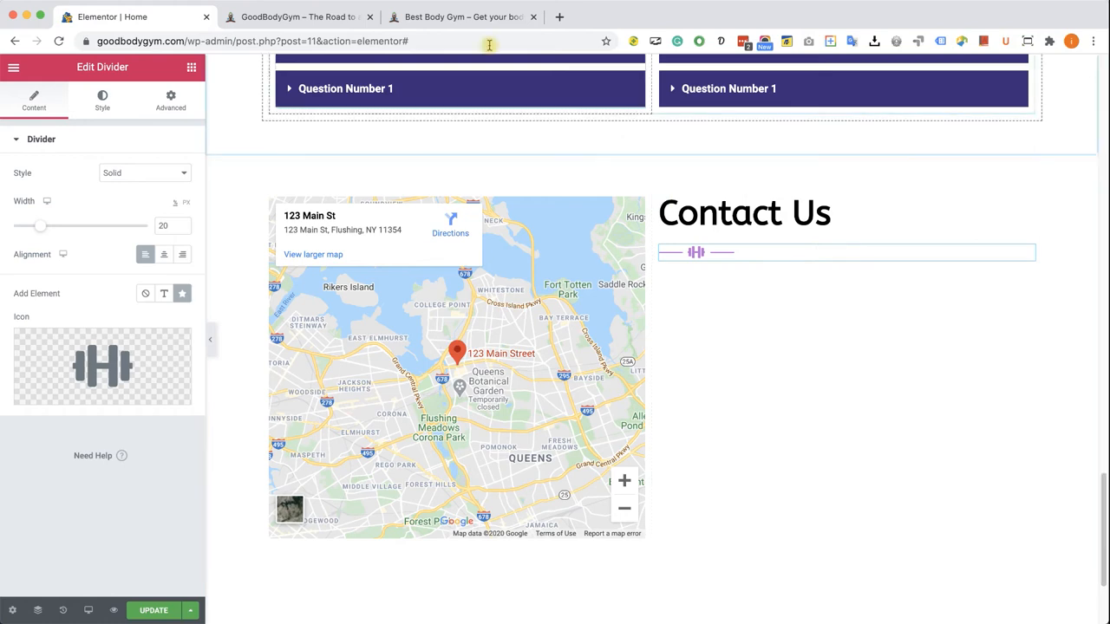
# - Copy the location, office hours and phone details from the reference site into a text block under the divider
pyautogui.click(462, 18)
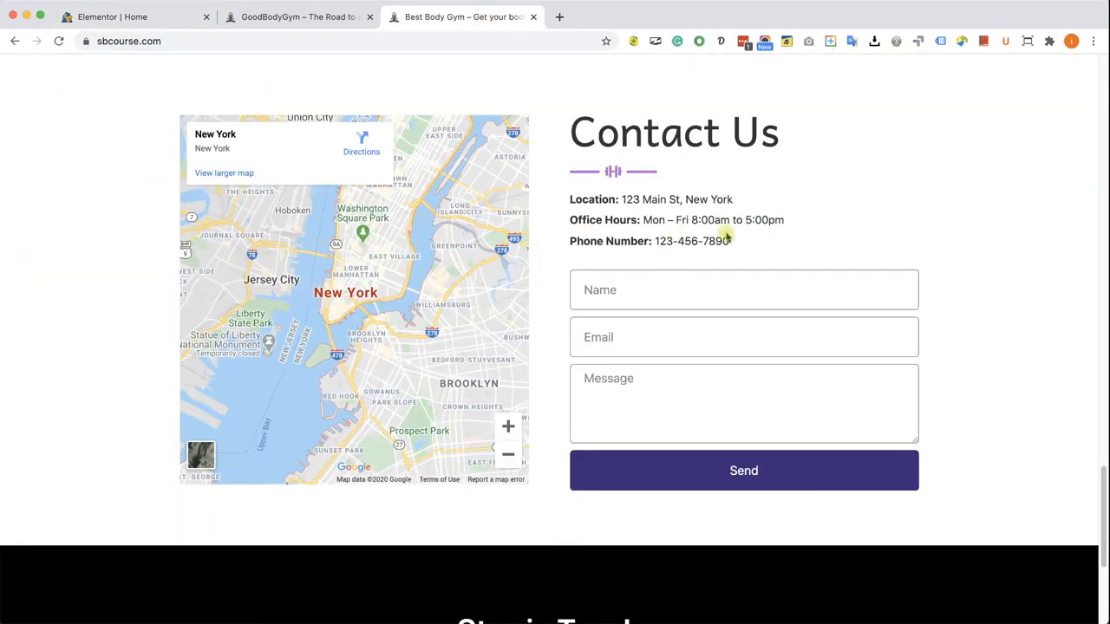
pyautogui.moveTo(337, 78)
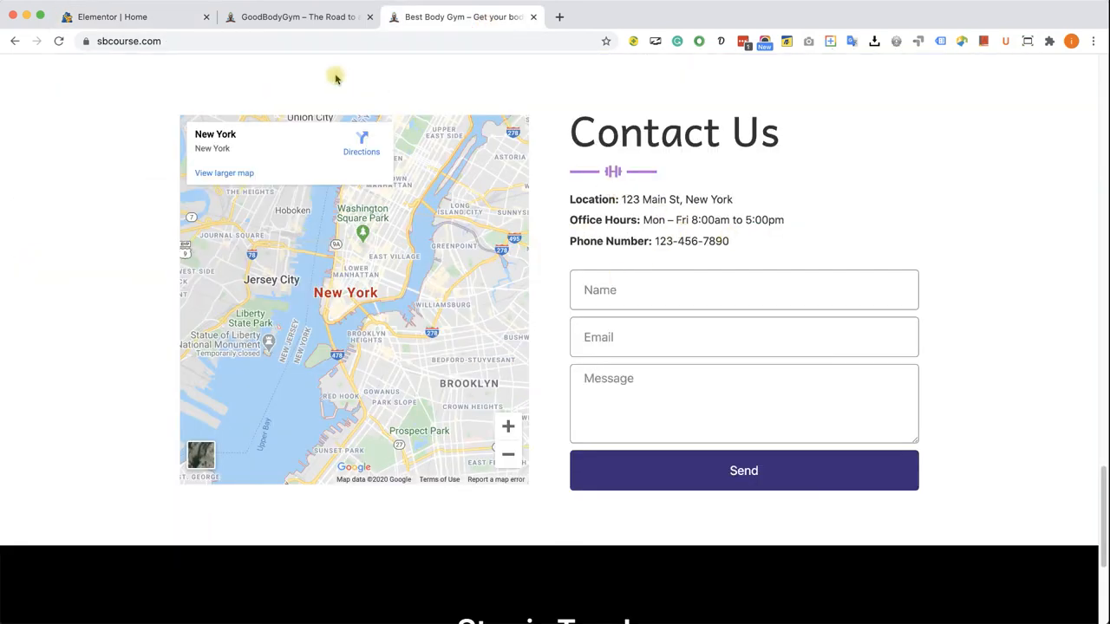
pyautogui.click(135, 18)
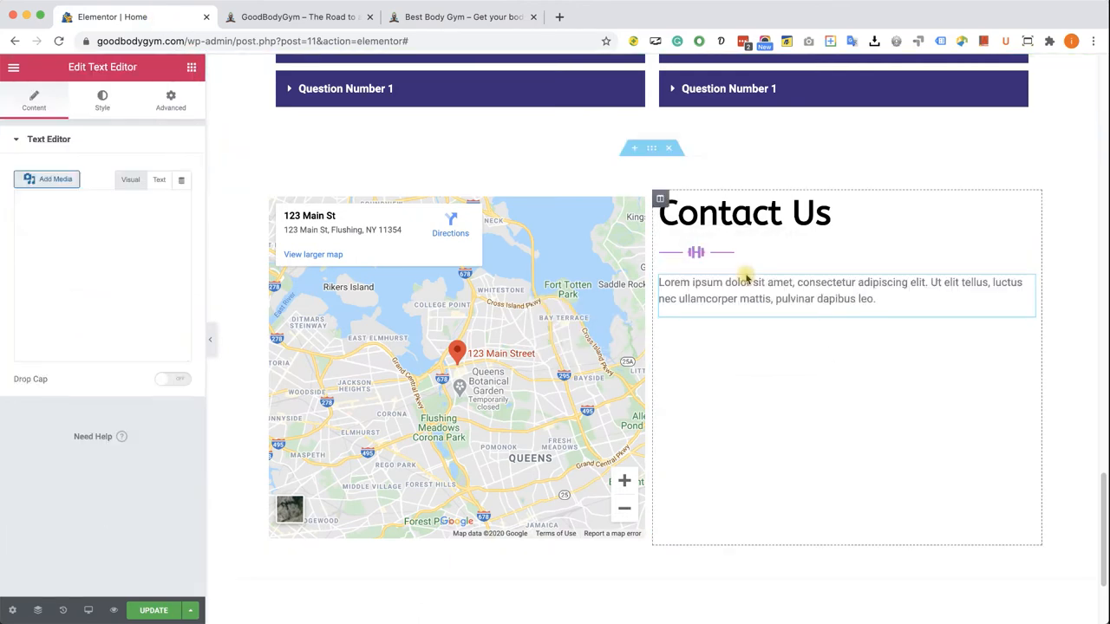
pyautogui.click(461, 17)
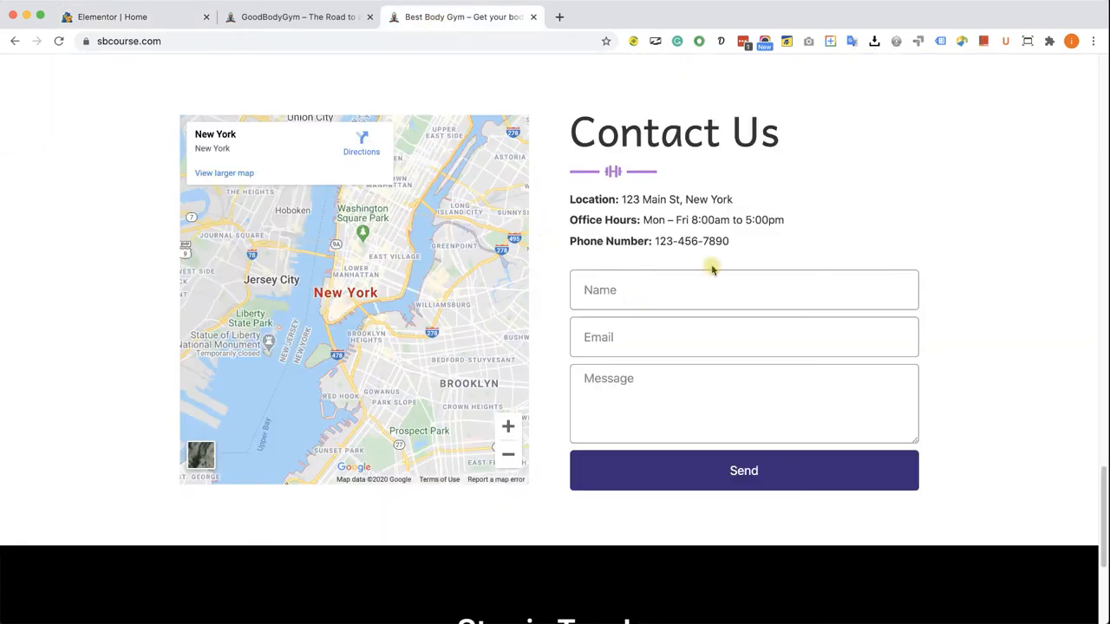
pyautogui.moveTo(581, 199); pyautogui.dragTo(729, 241)
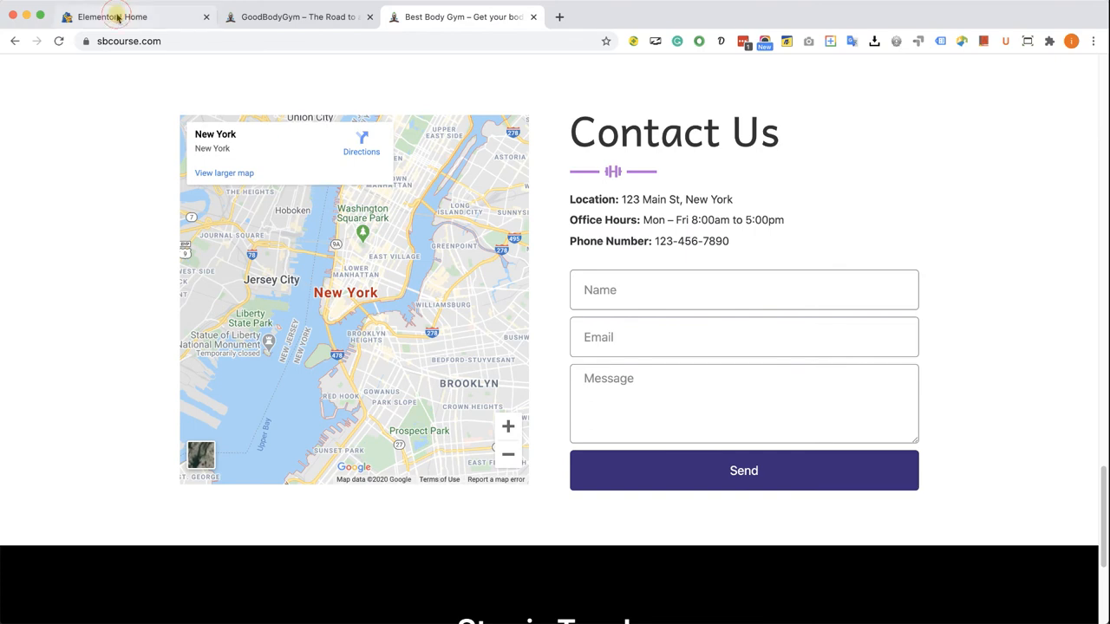
pyautogui.click(135, 18)
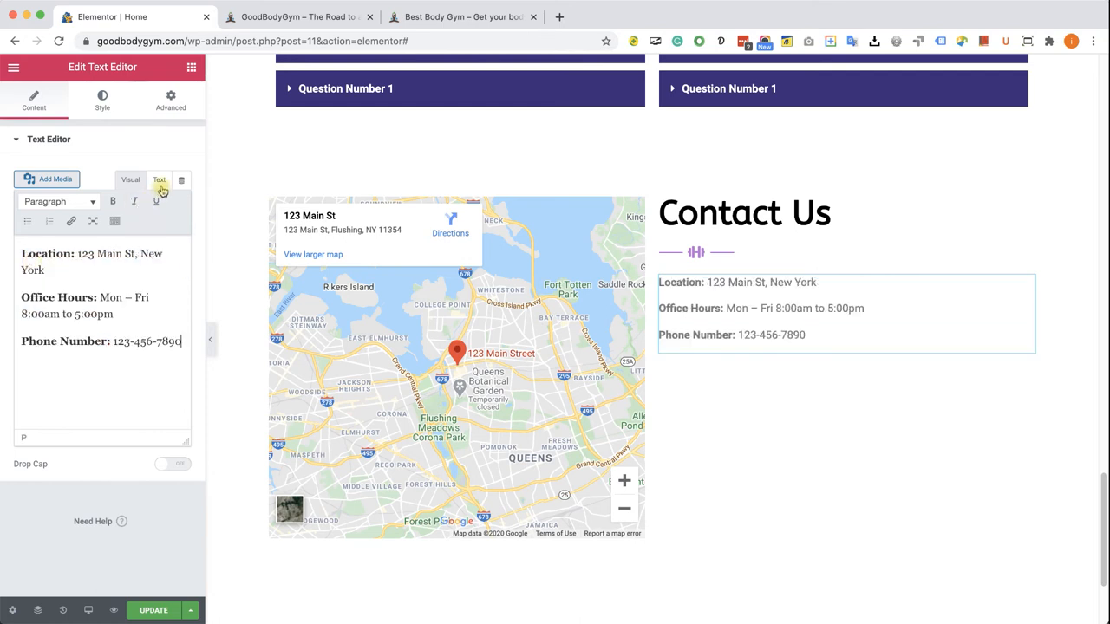
# - Clear pasted formatting via the Text view and bold the Location, Office Hours and Phone Number labels
pyautogui.click(159, 178)
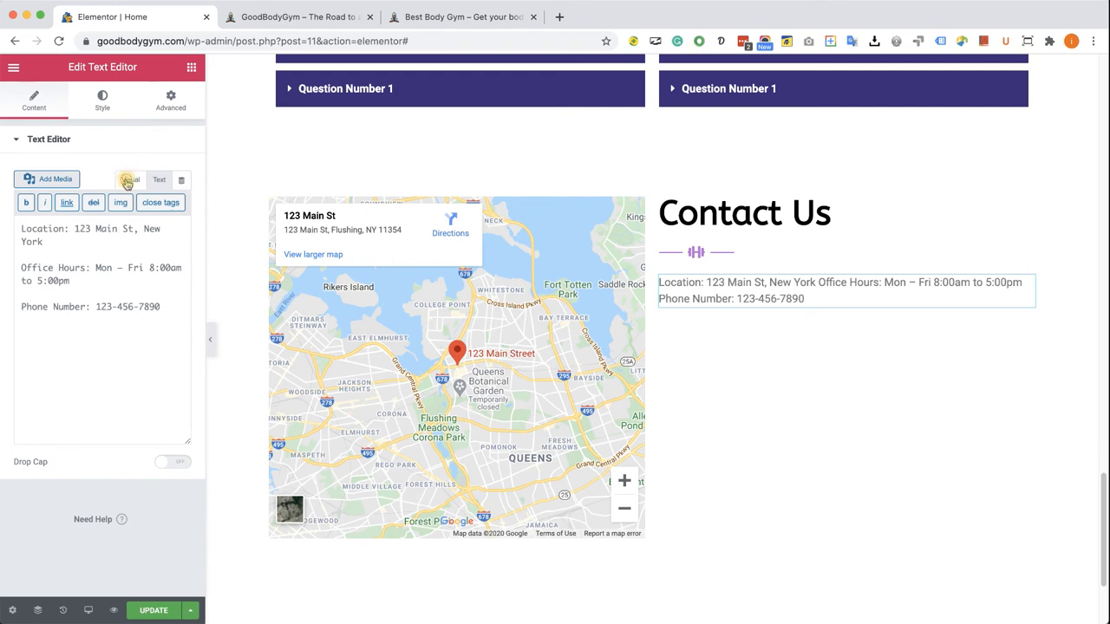
pyautogui.click(131, 179)
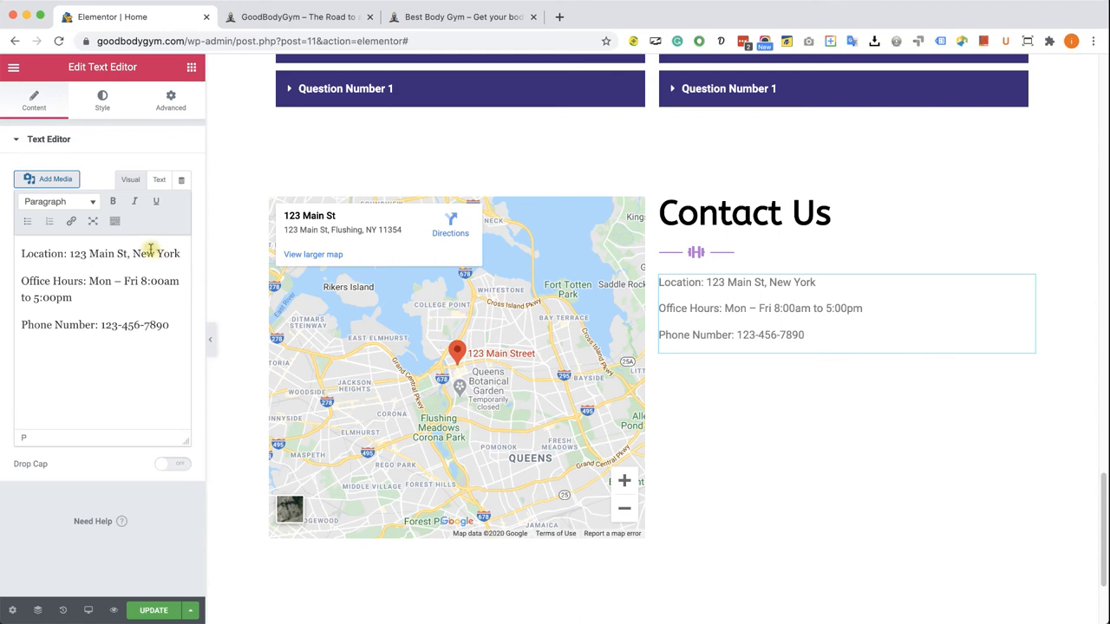
pyautogui.doubleClick(41, 253)
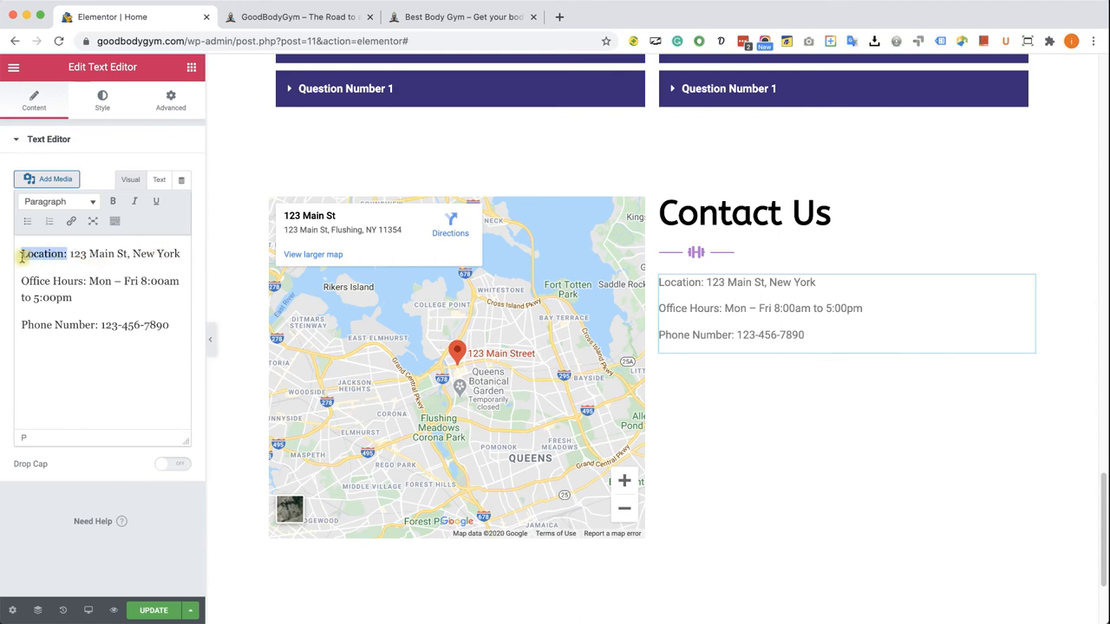
pyautogui.click(111, 201)
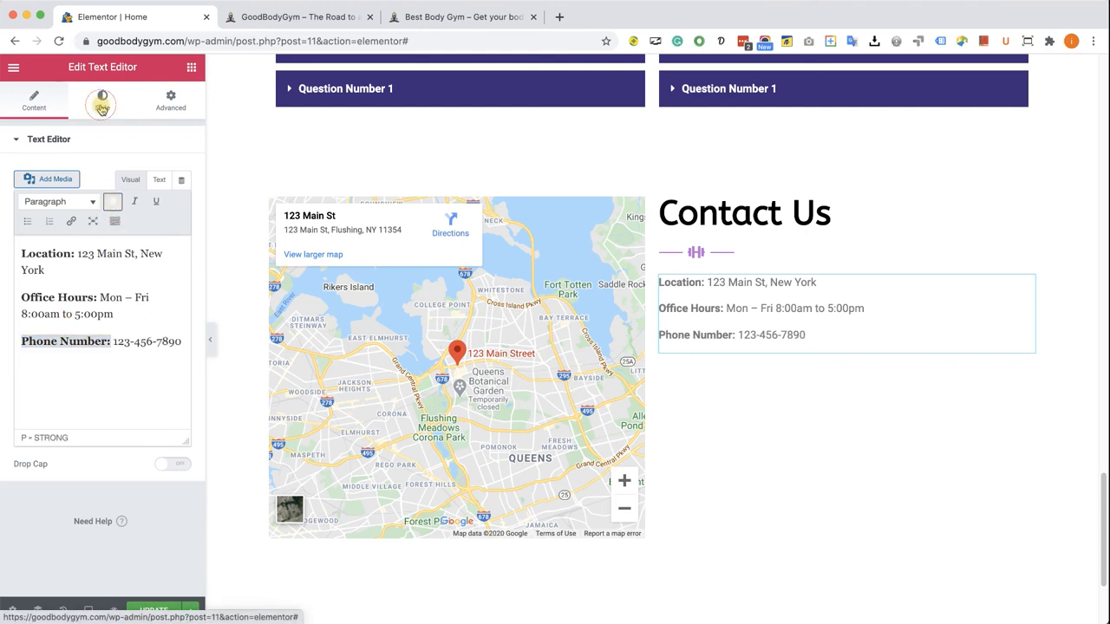
# - Make the details text black with a line height of 1
pyautogui.click(102, 99)
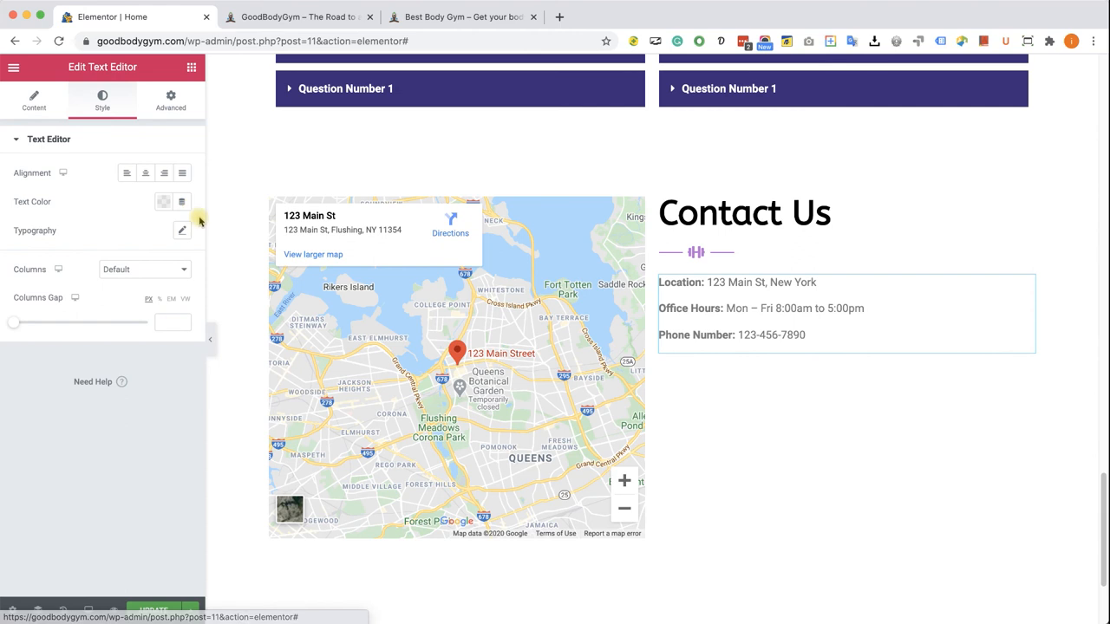
pyautogui.click(163, 201)
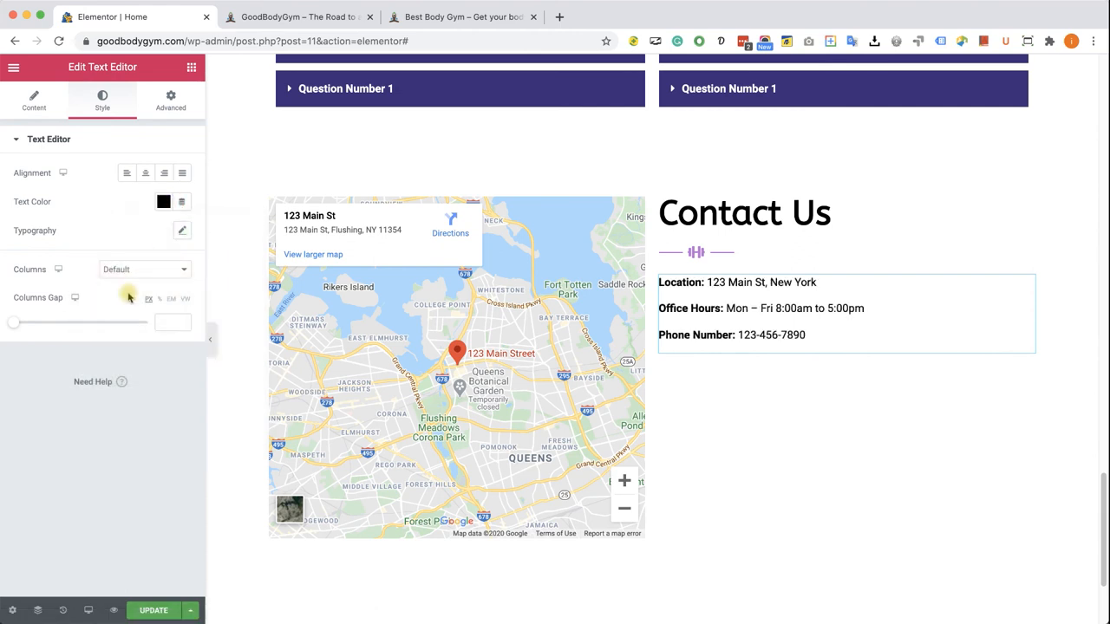
pyautogui.click(180, 228)
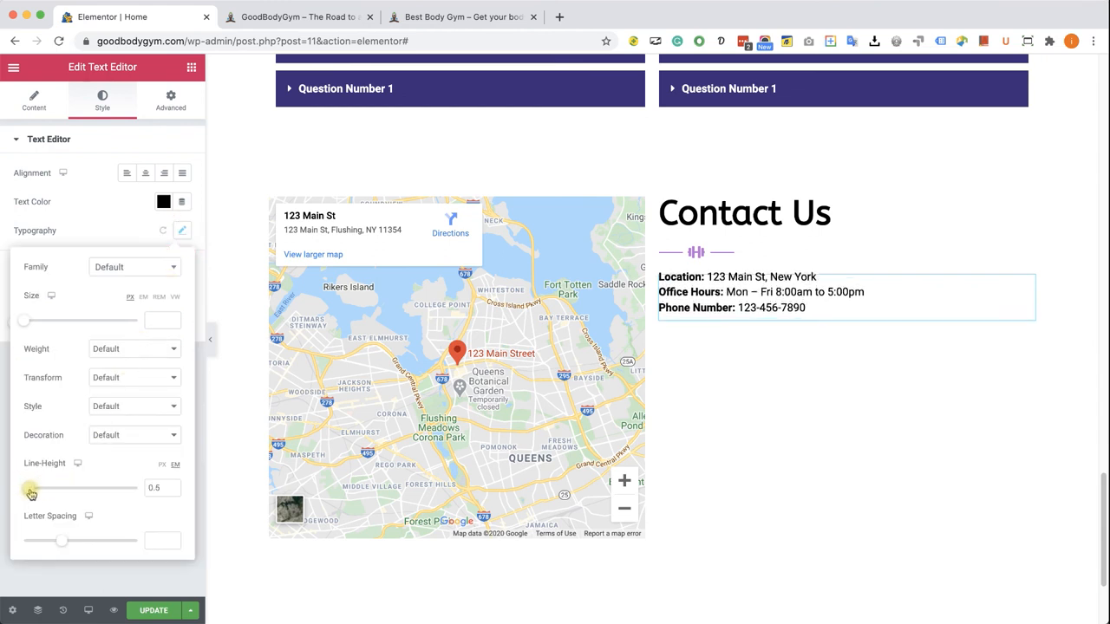
pyautogui.moveTo(31, 489); pyautogui.dragTo(36, 489)
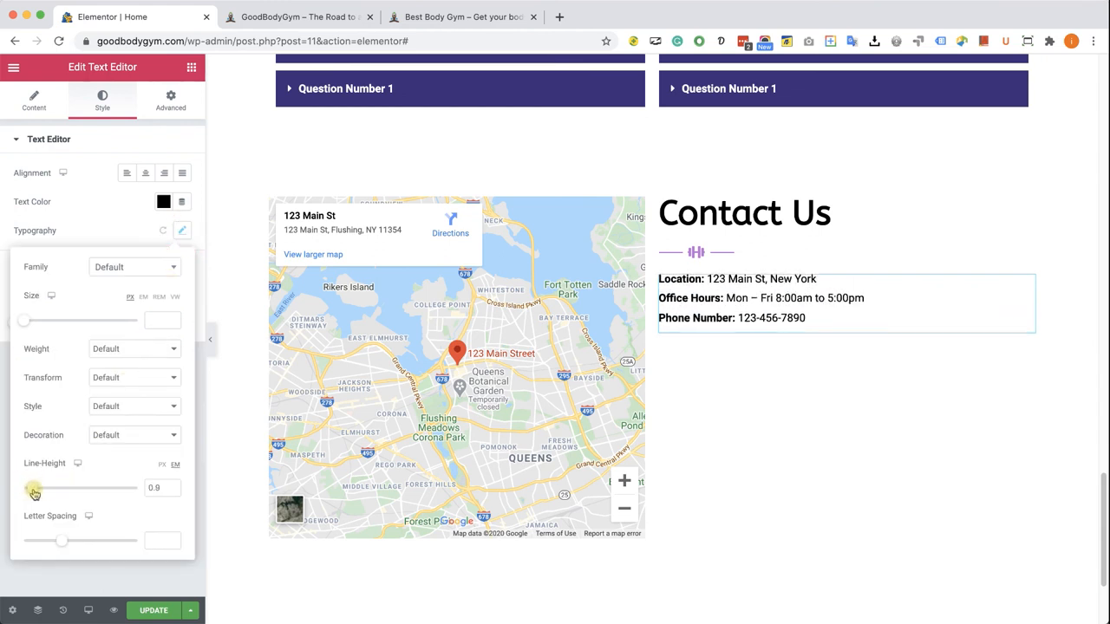
pyautogui.moveTo(34, 489); pyautogui.dragTo(43, 489)
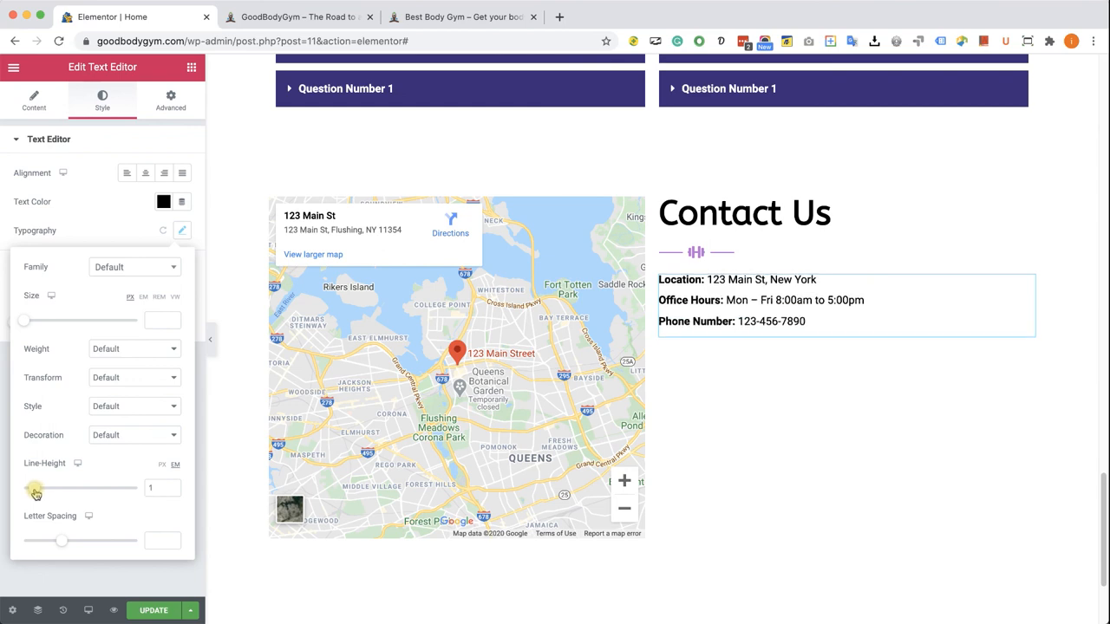
pyautogui.click(182, 230)
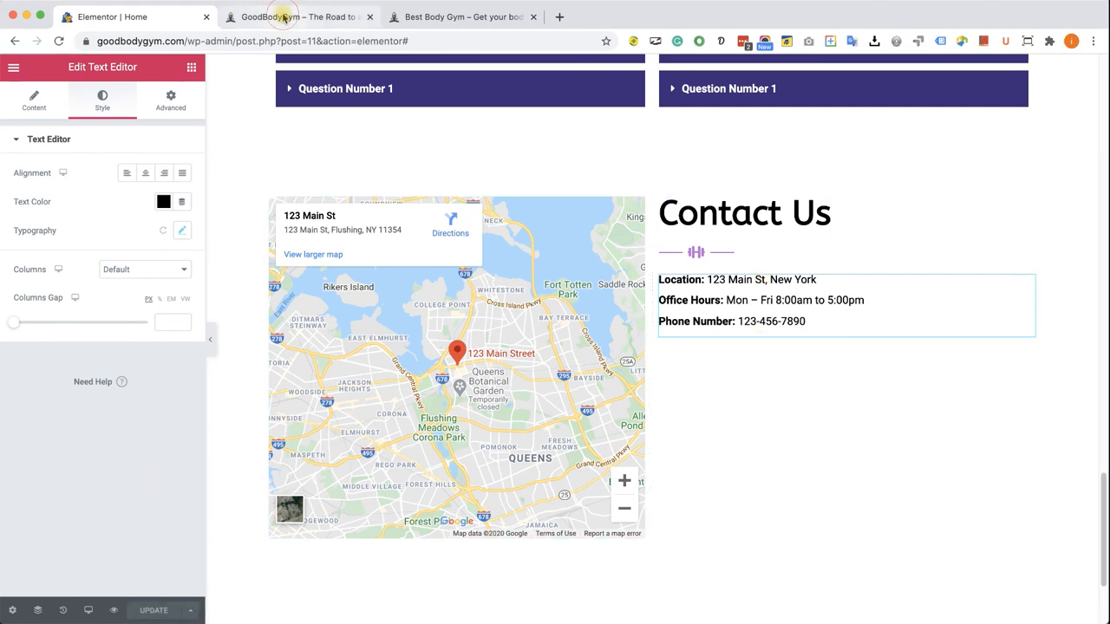
# - View the finished Contact Us section on the live site
pyautogui.click(295, 18)
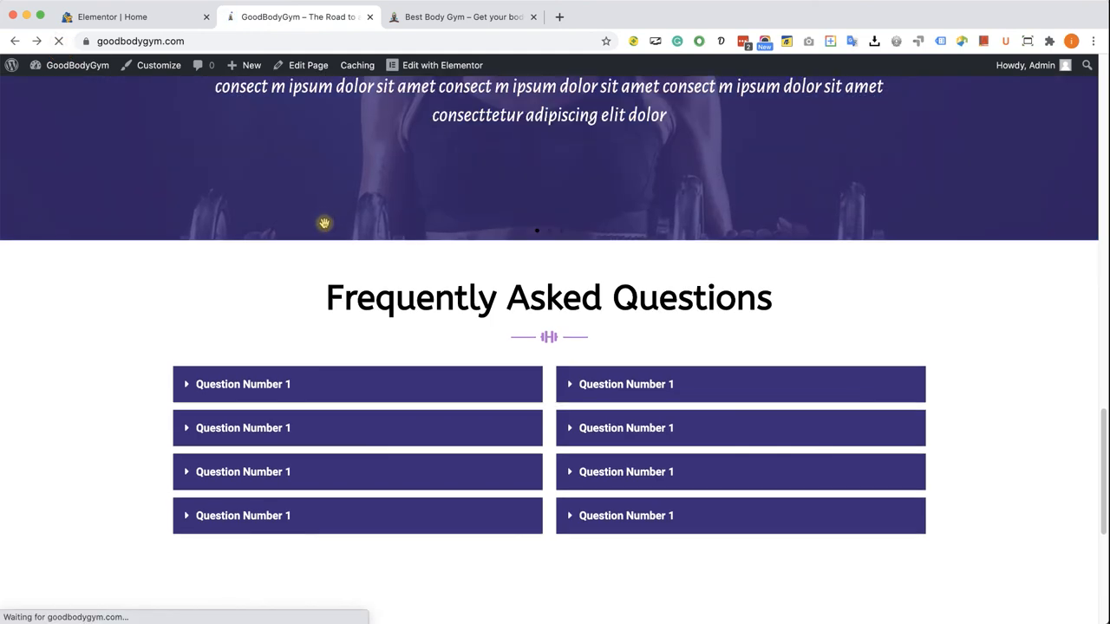
pyautogui.scroll(-3)
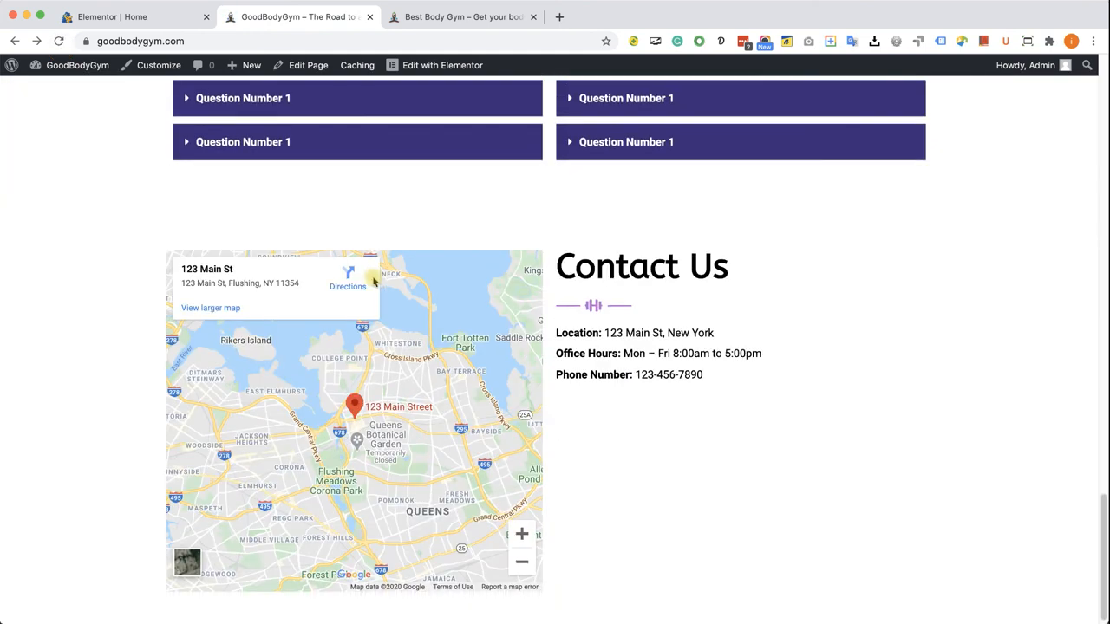